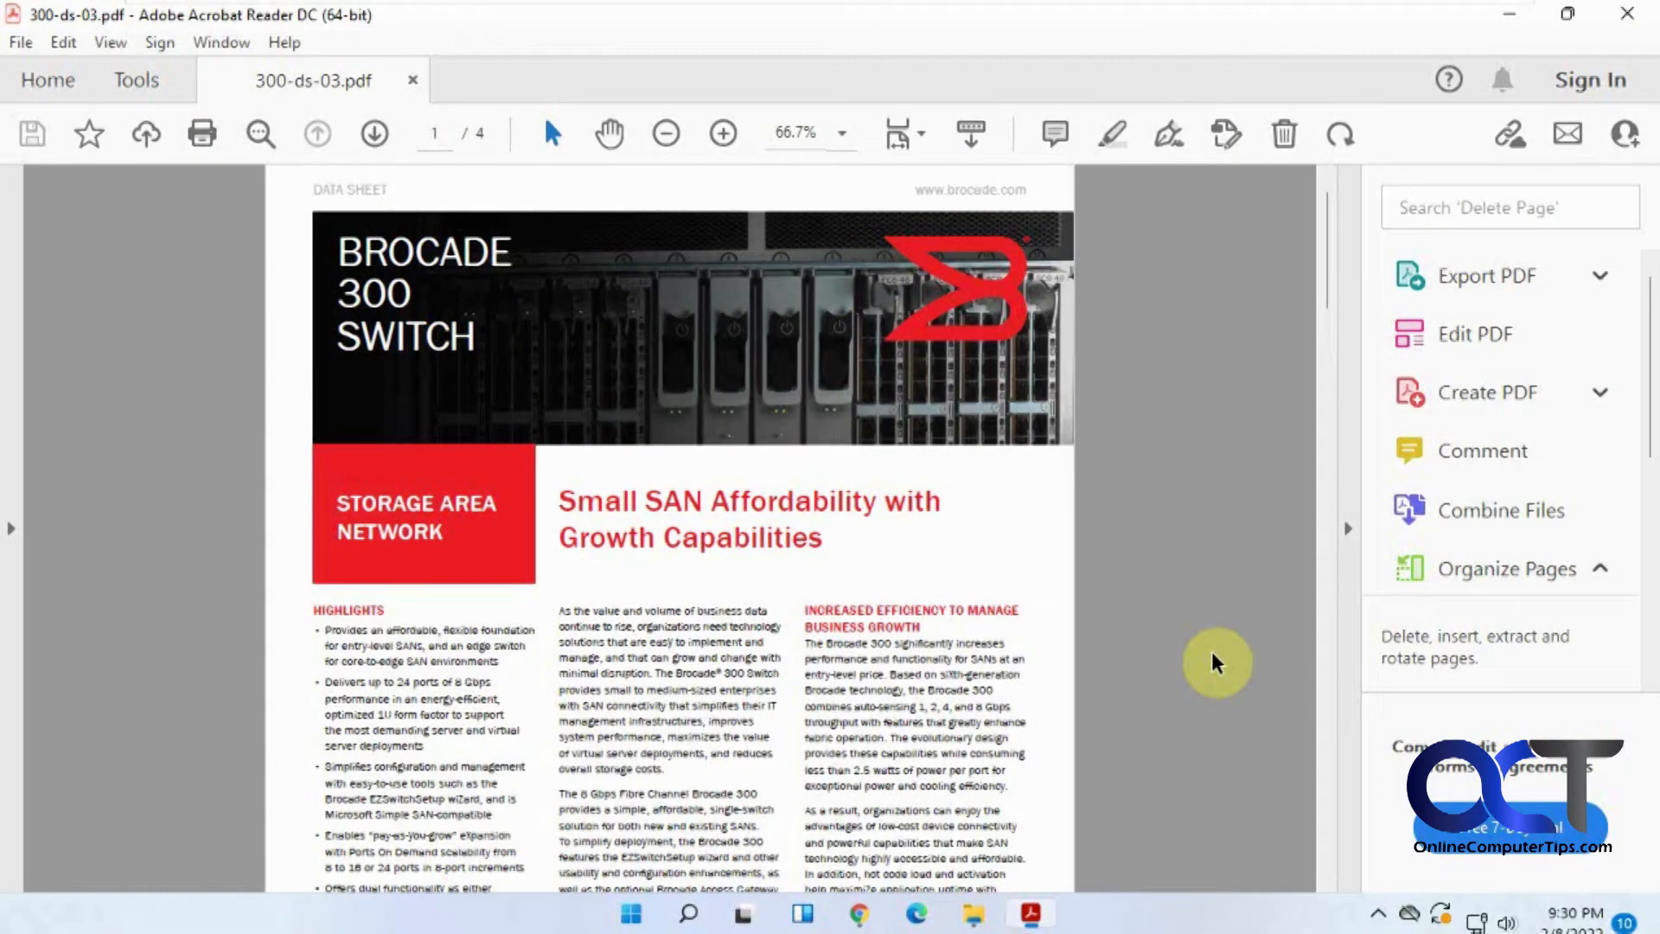
mouse_move(1337, 533)
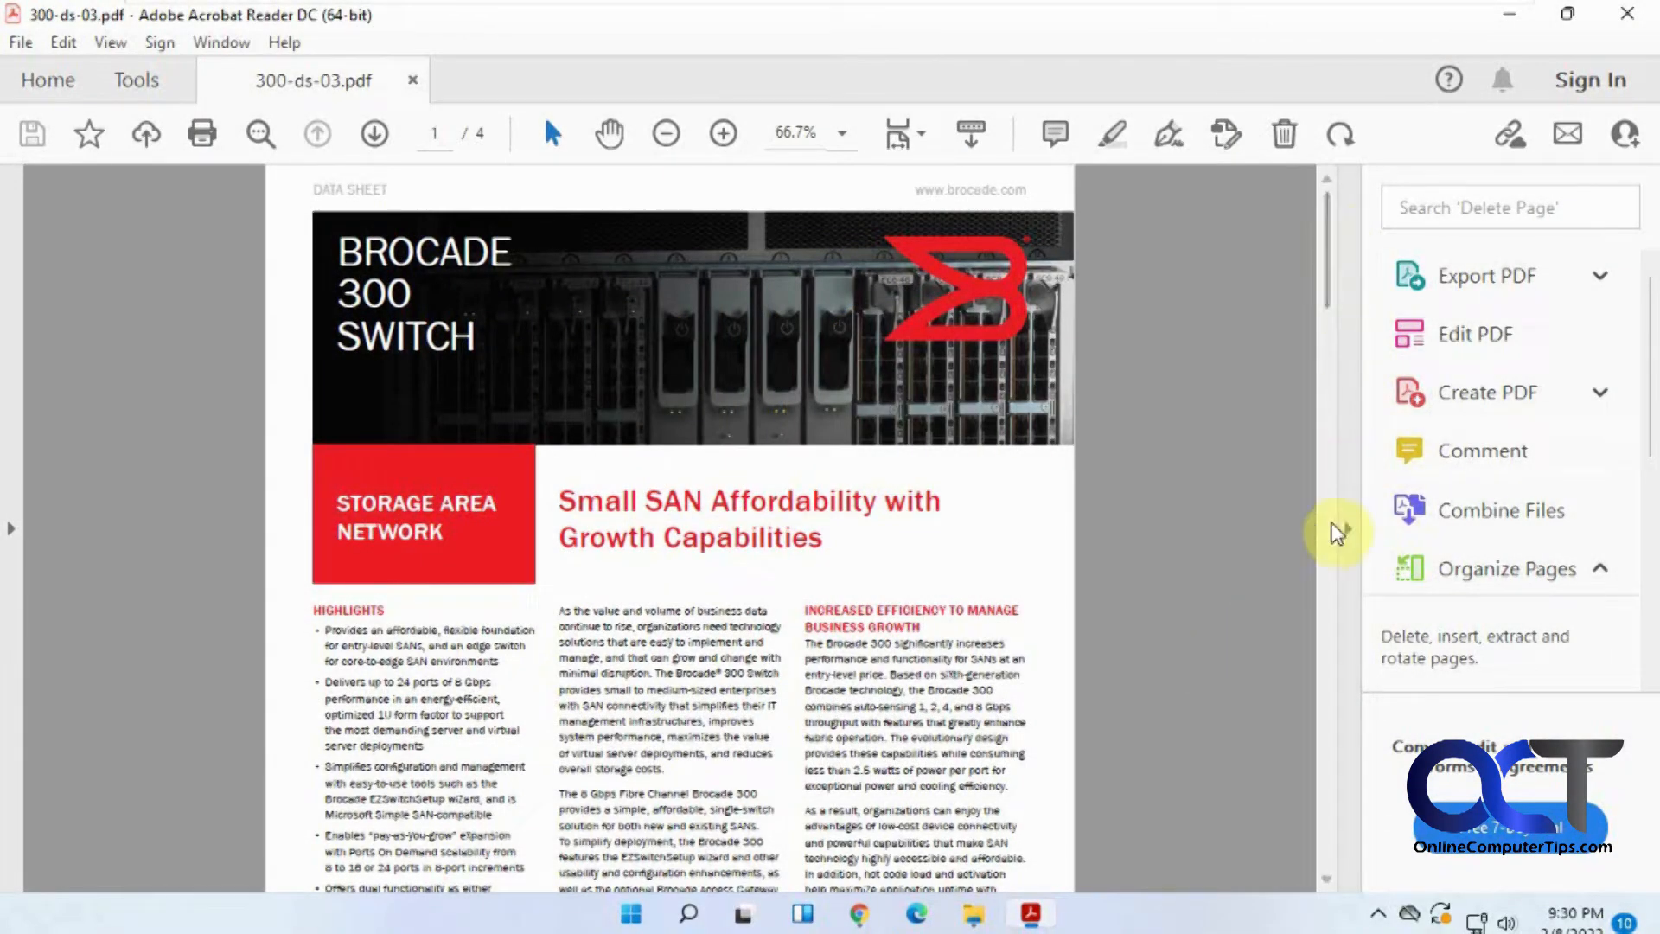
mouse_move(1565, 539)
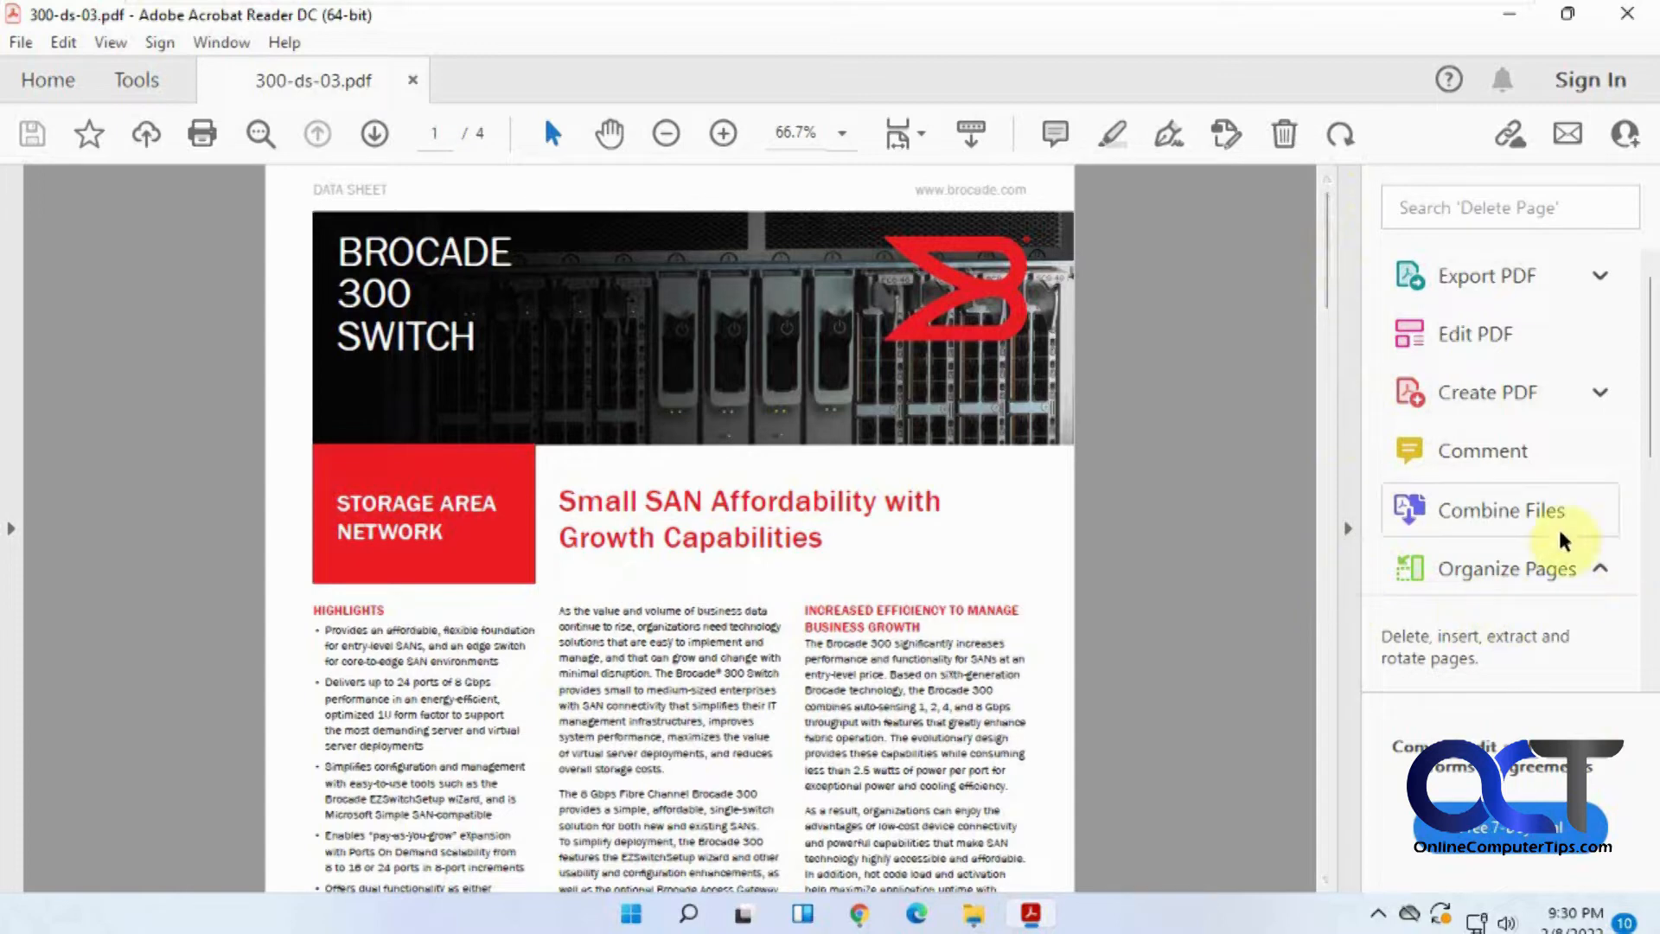
mouse_move(1228, 514)
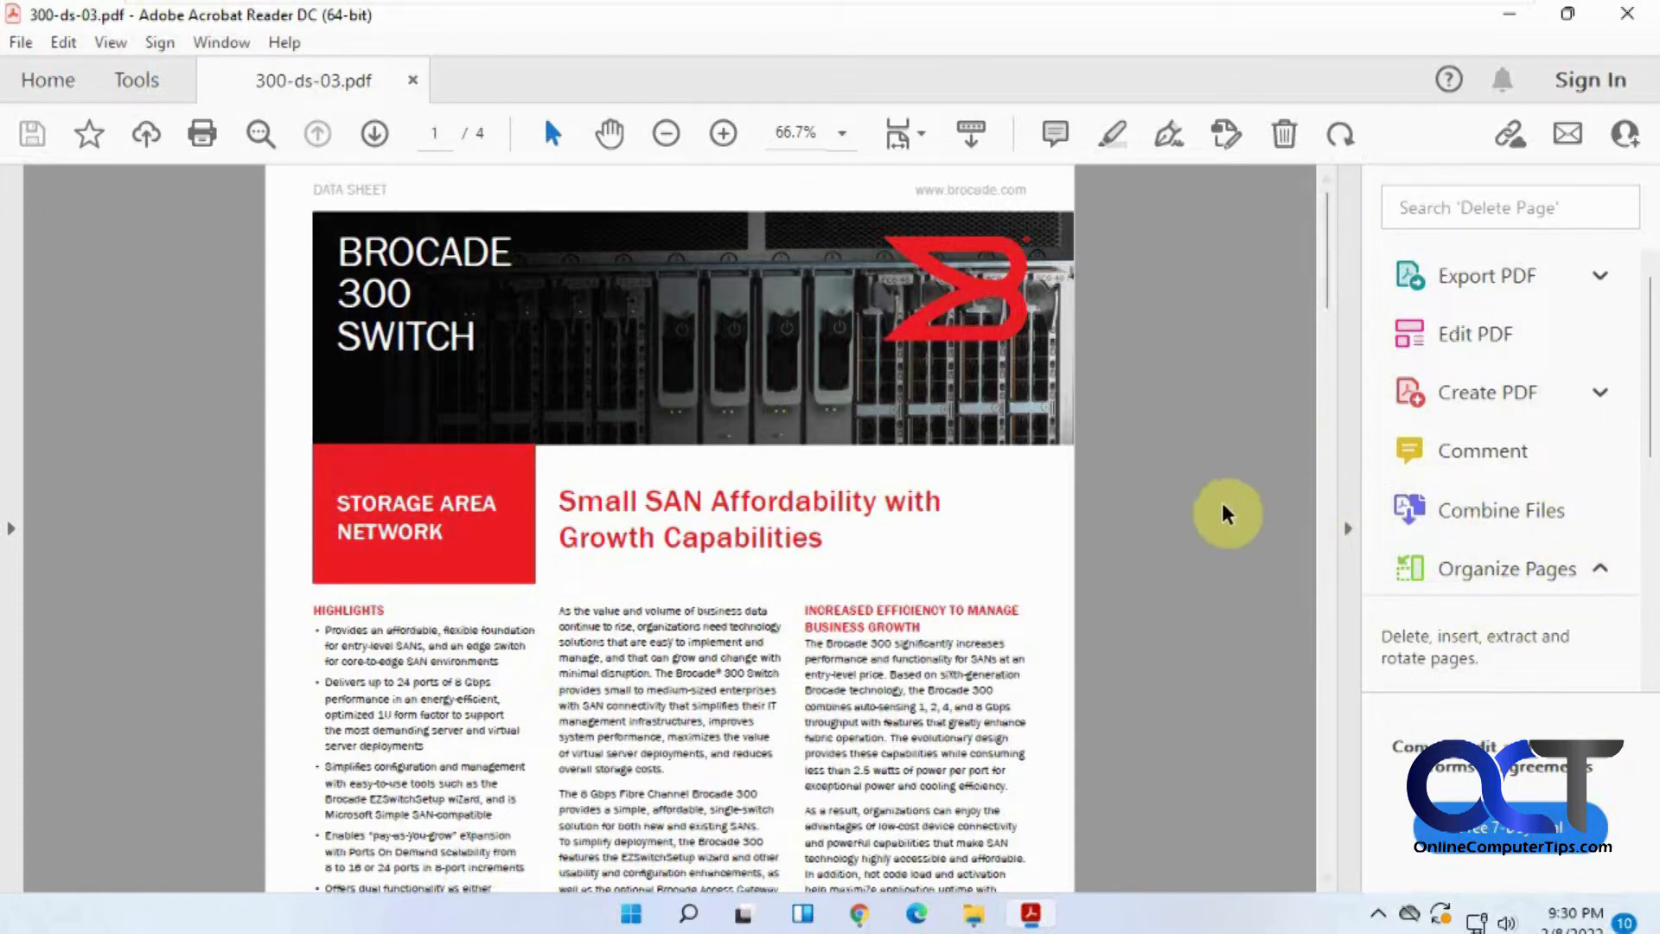
mouse_move(1456, 638)
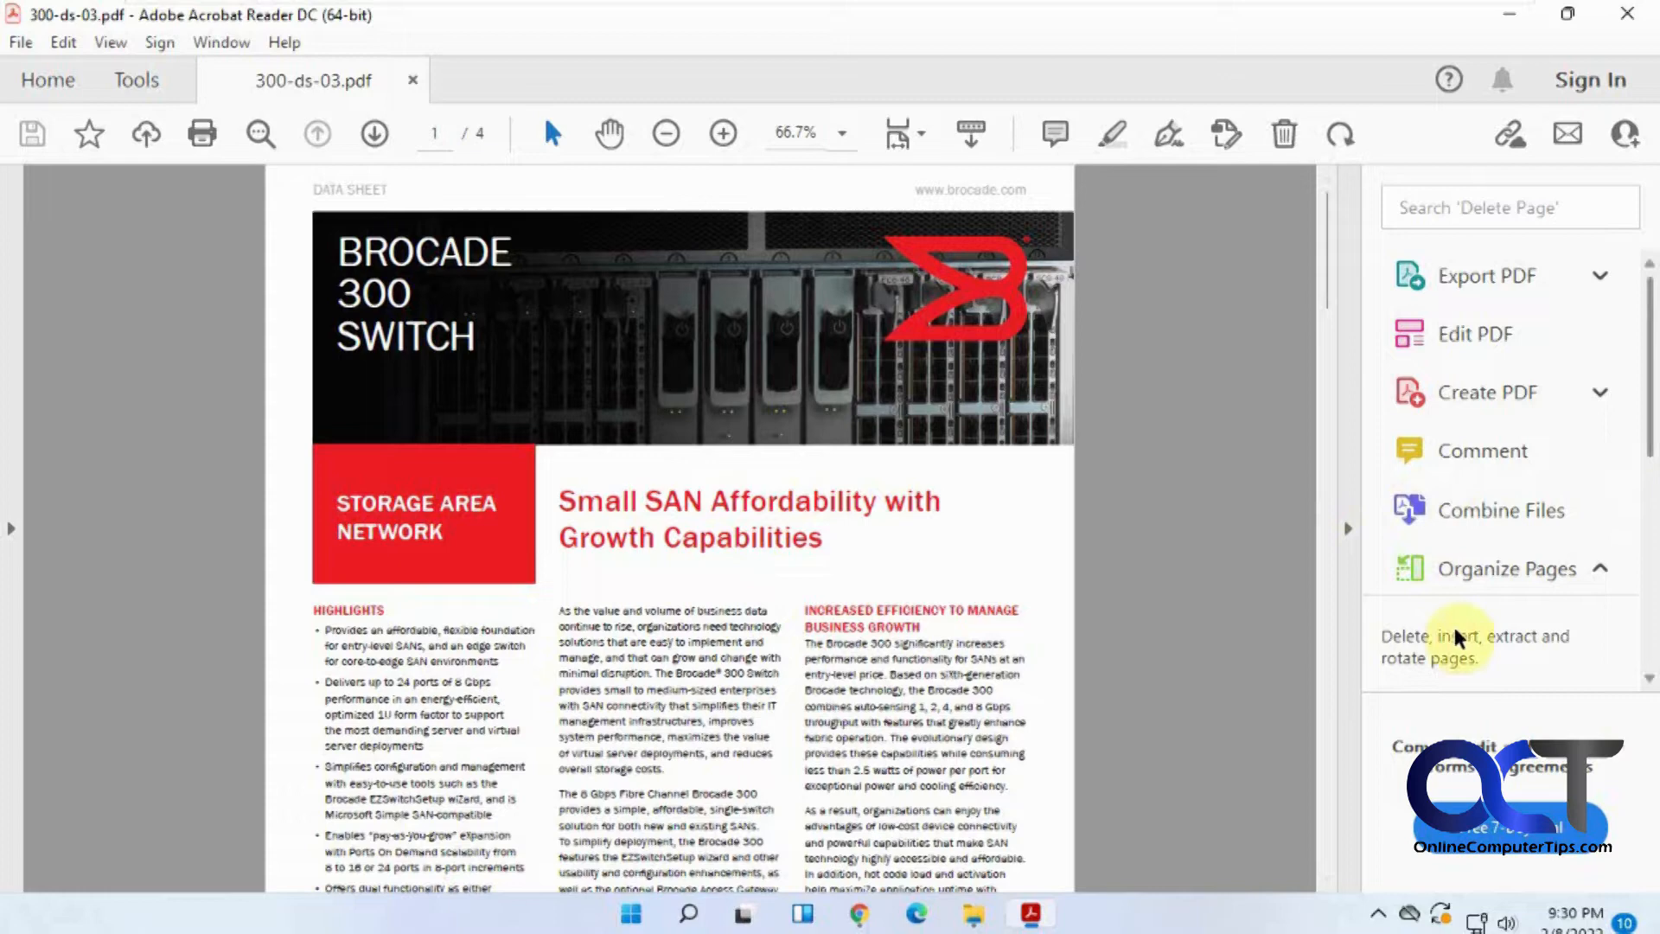
mouse_move(1349, 550)
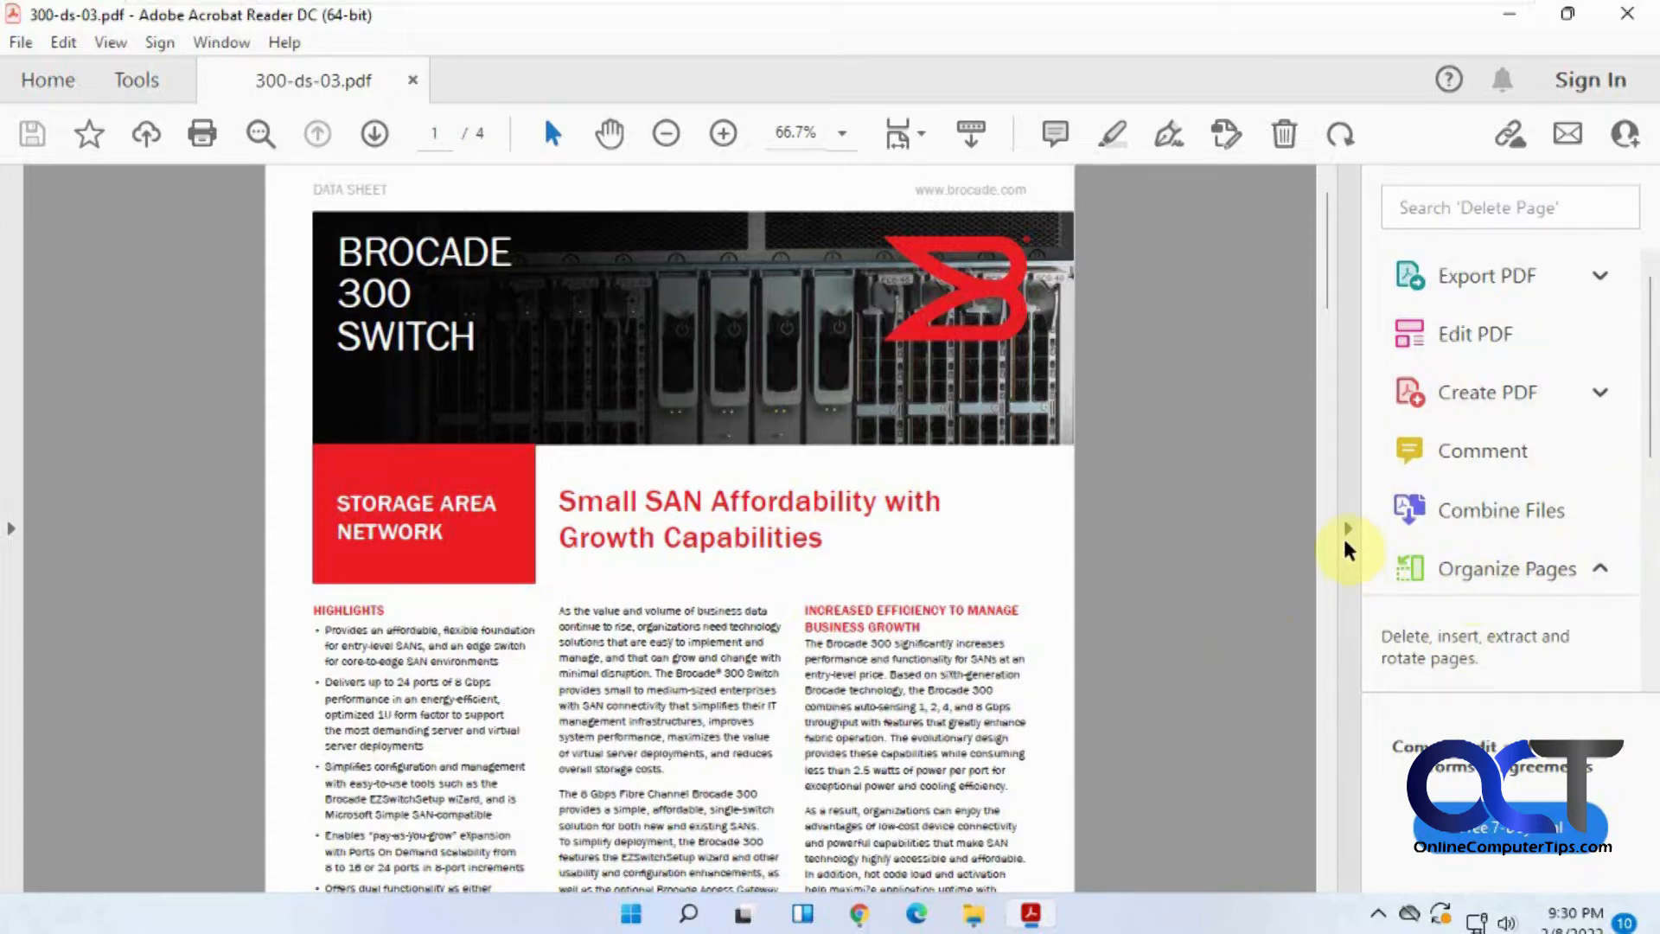
- Reopen 300-ds-03.pdf and expand the Export PDF tool's details in the Tools pane
left_click(1349, 529)
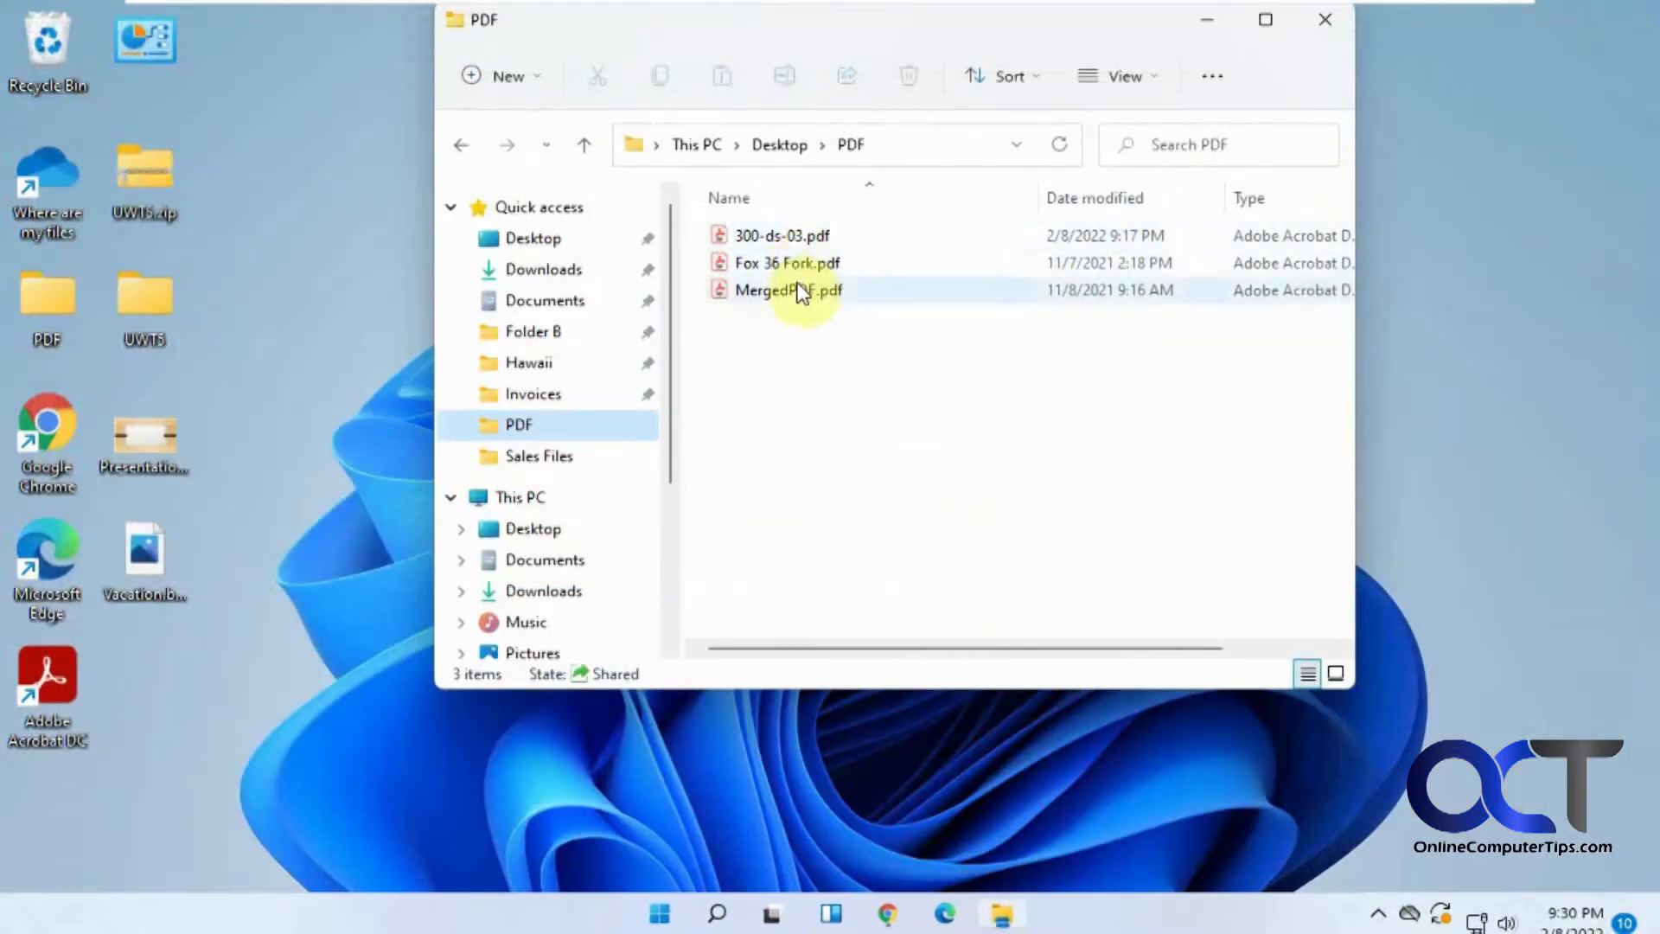
double_click(782, 235)
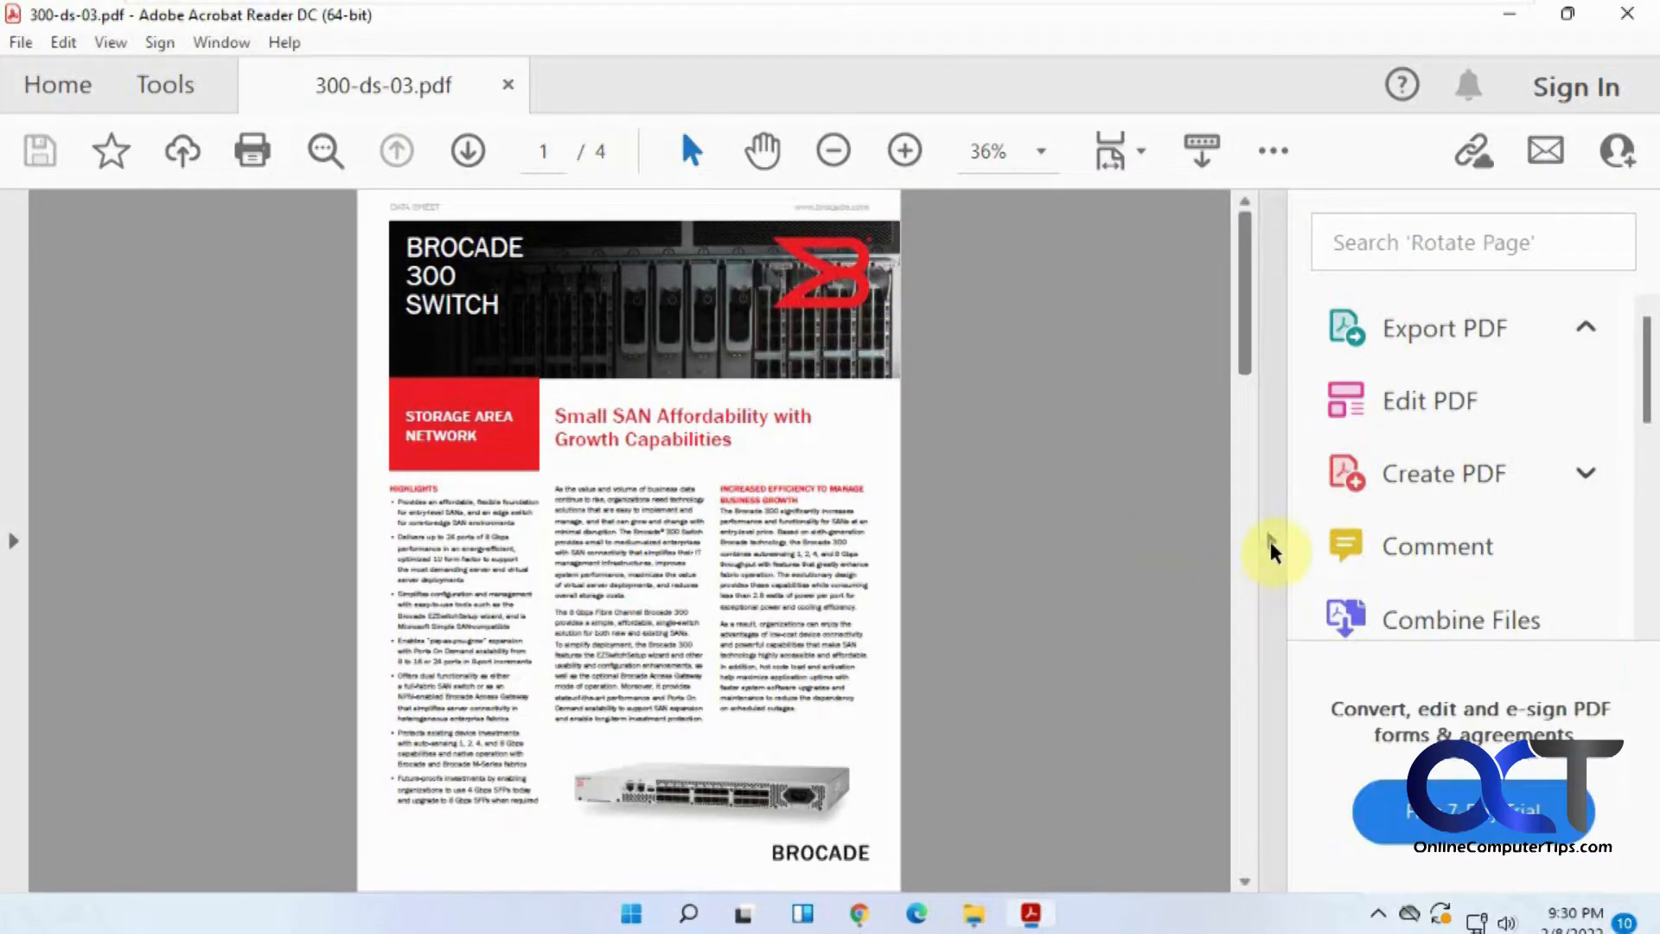
left_click(1442, 328)
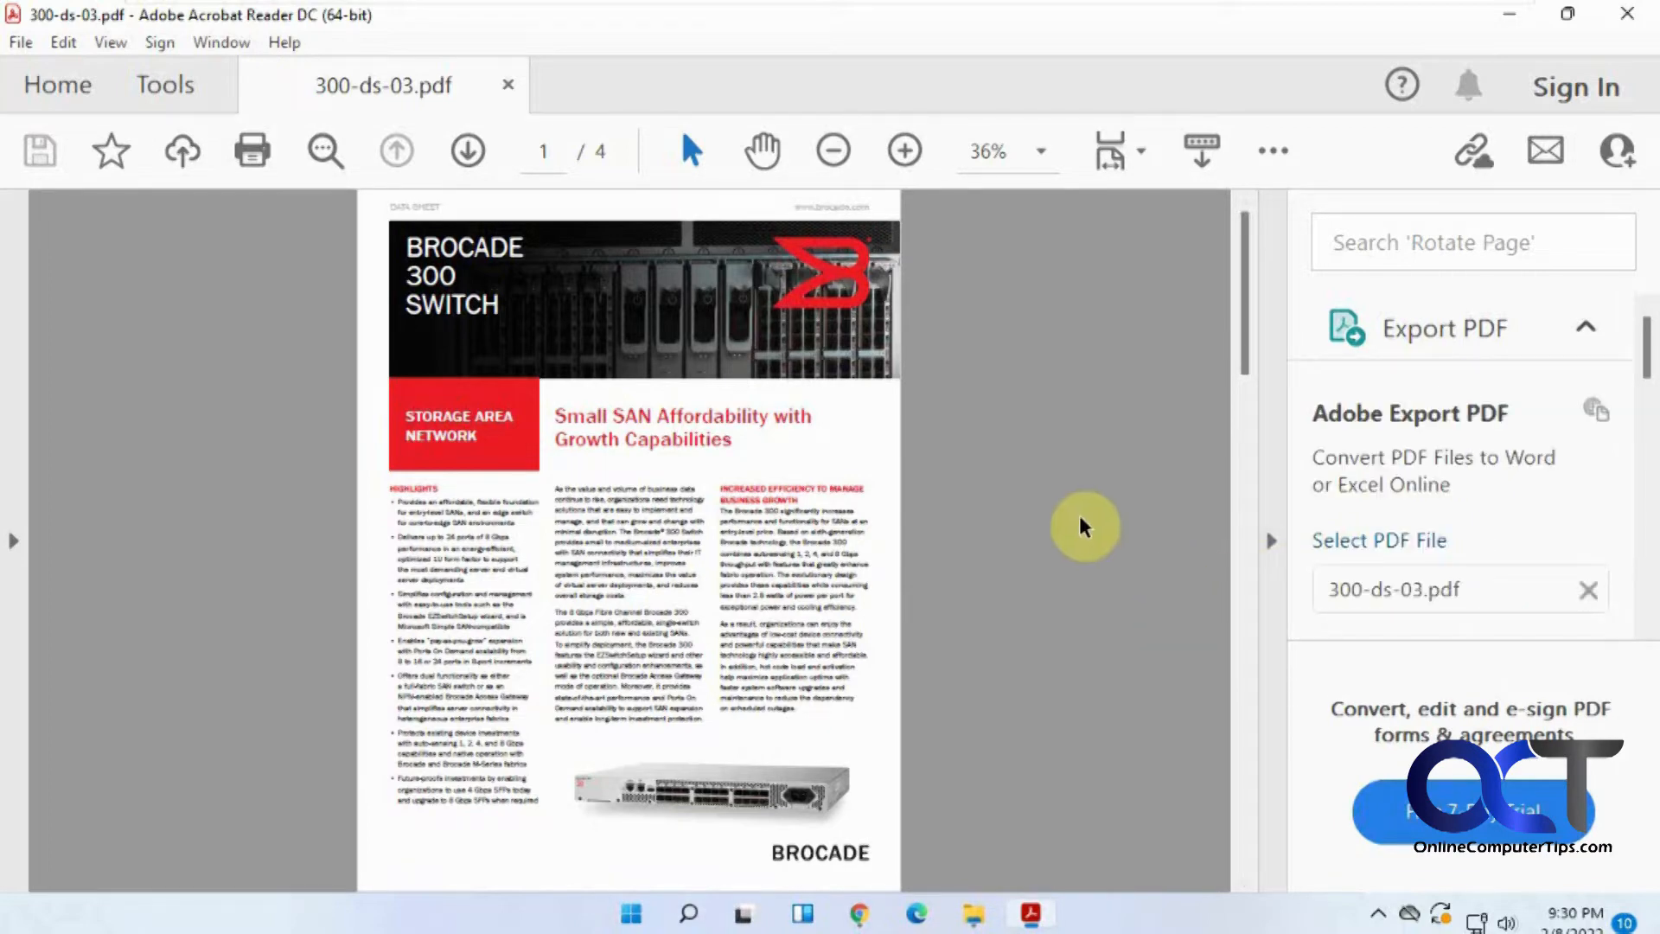
mouse_move(1269, 548)
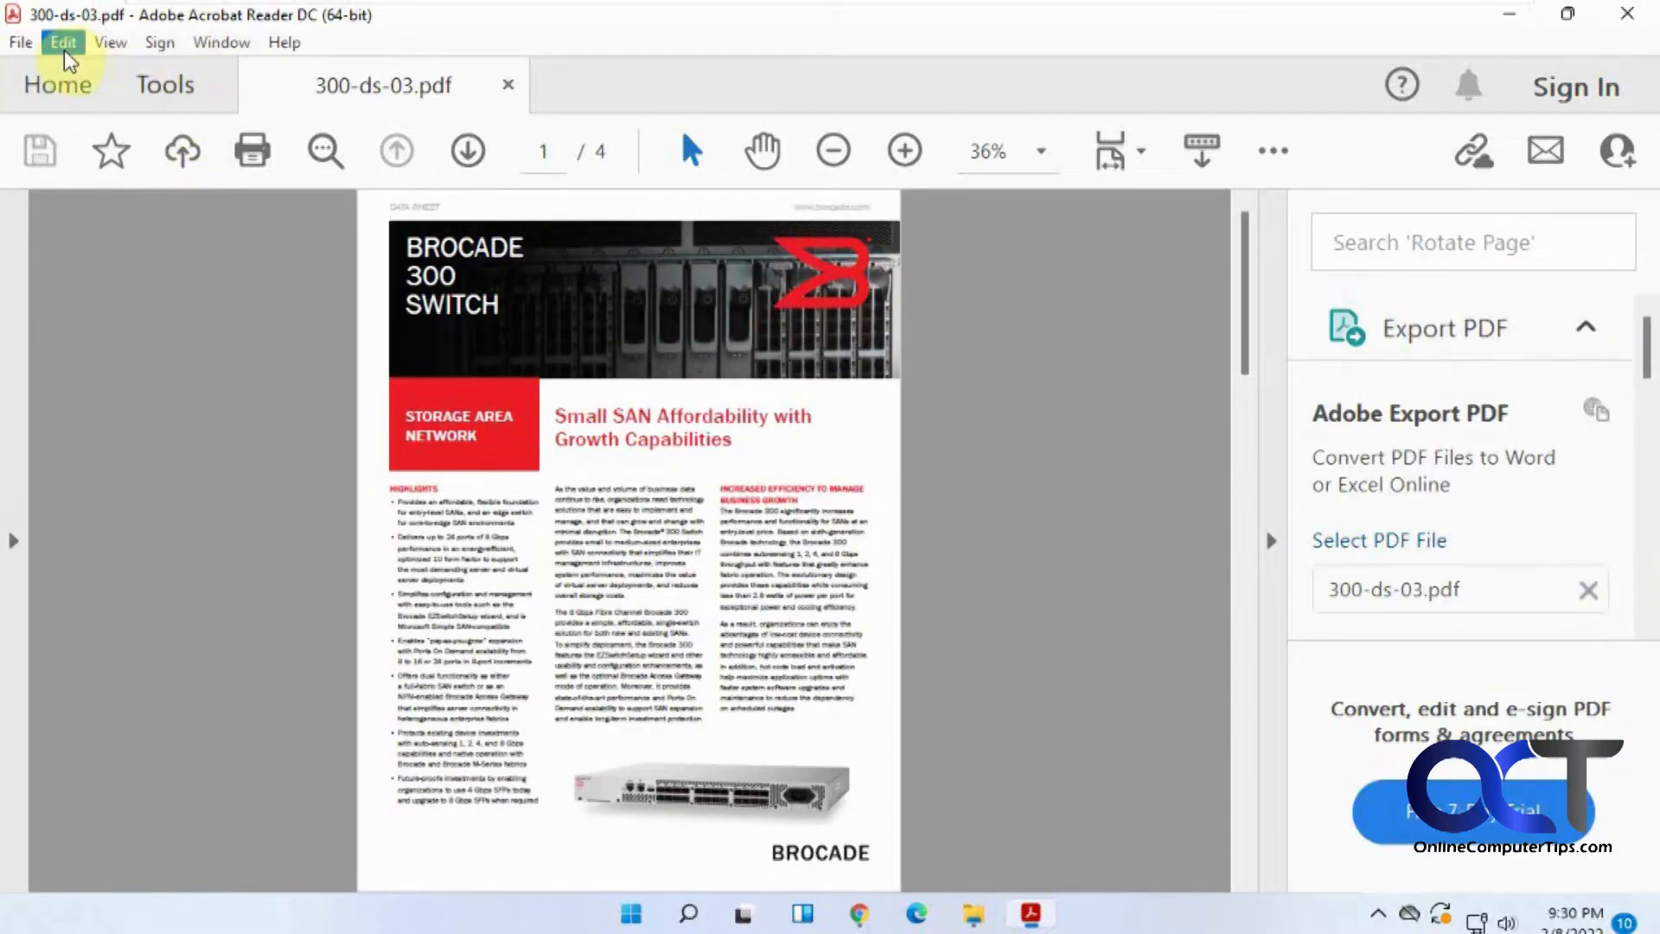
left_click(62, 42)
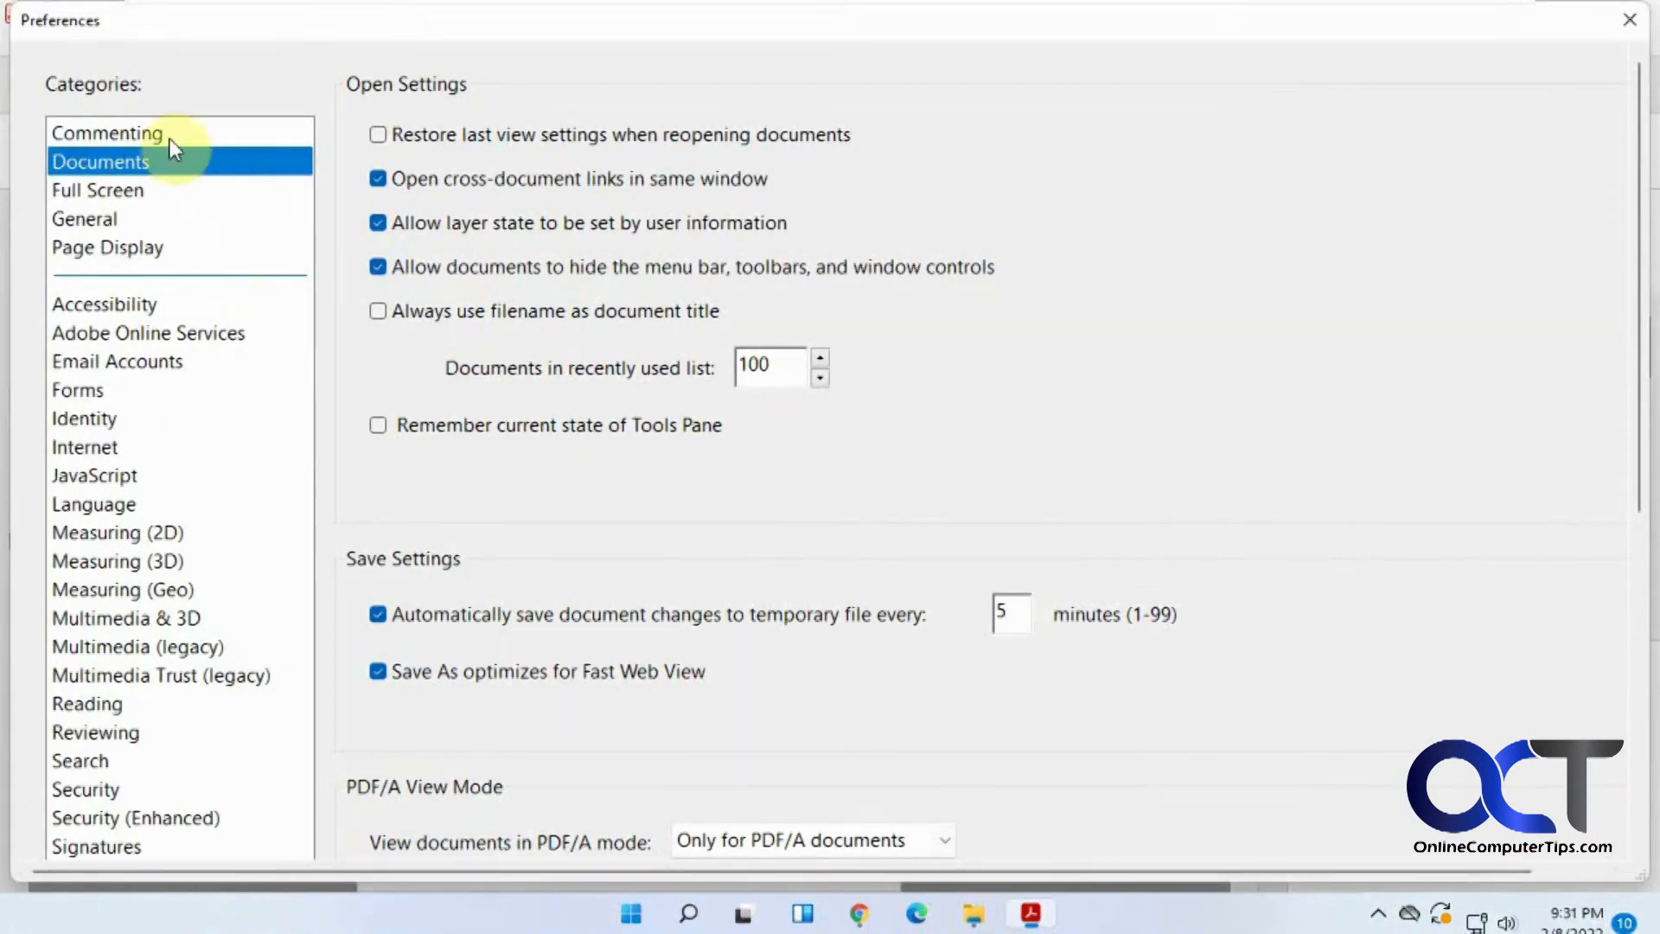
mouse_move(489, 422)
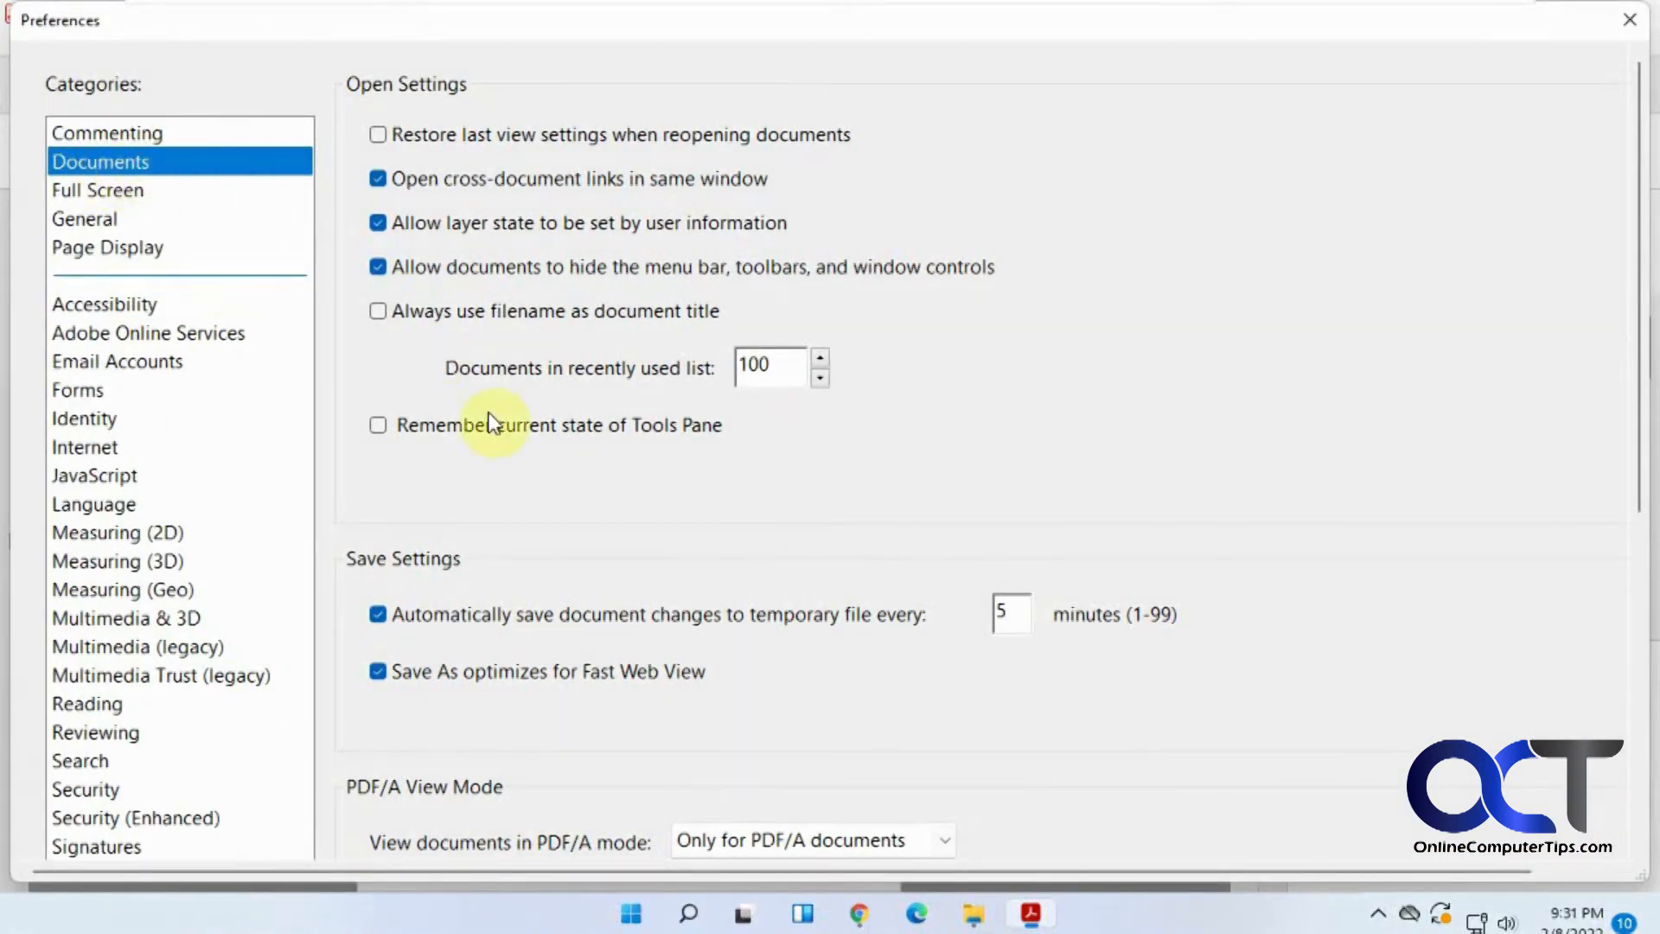
mouse_move(535, 445)
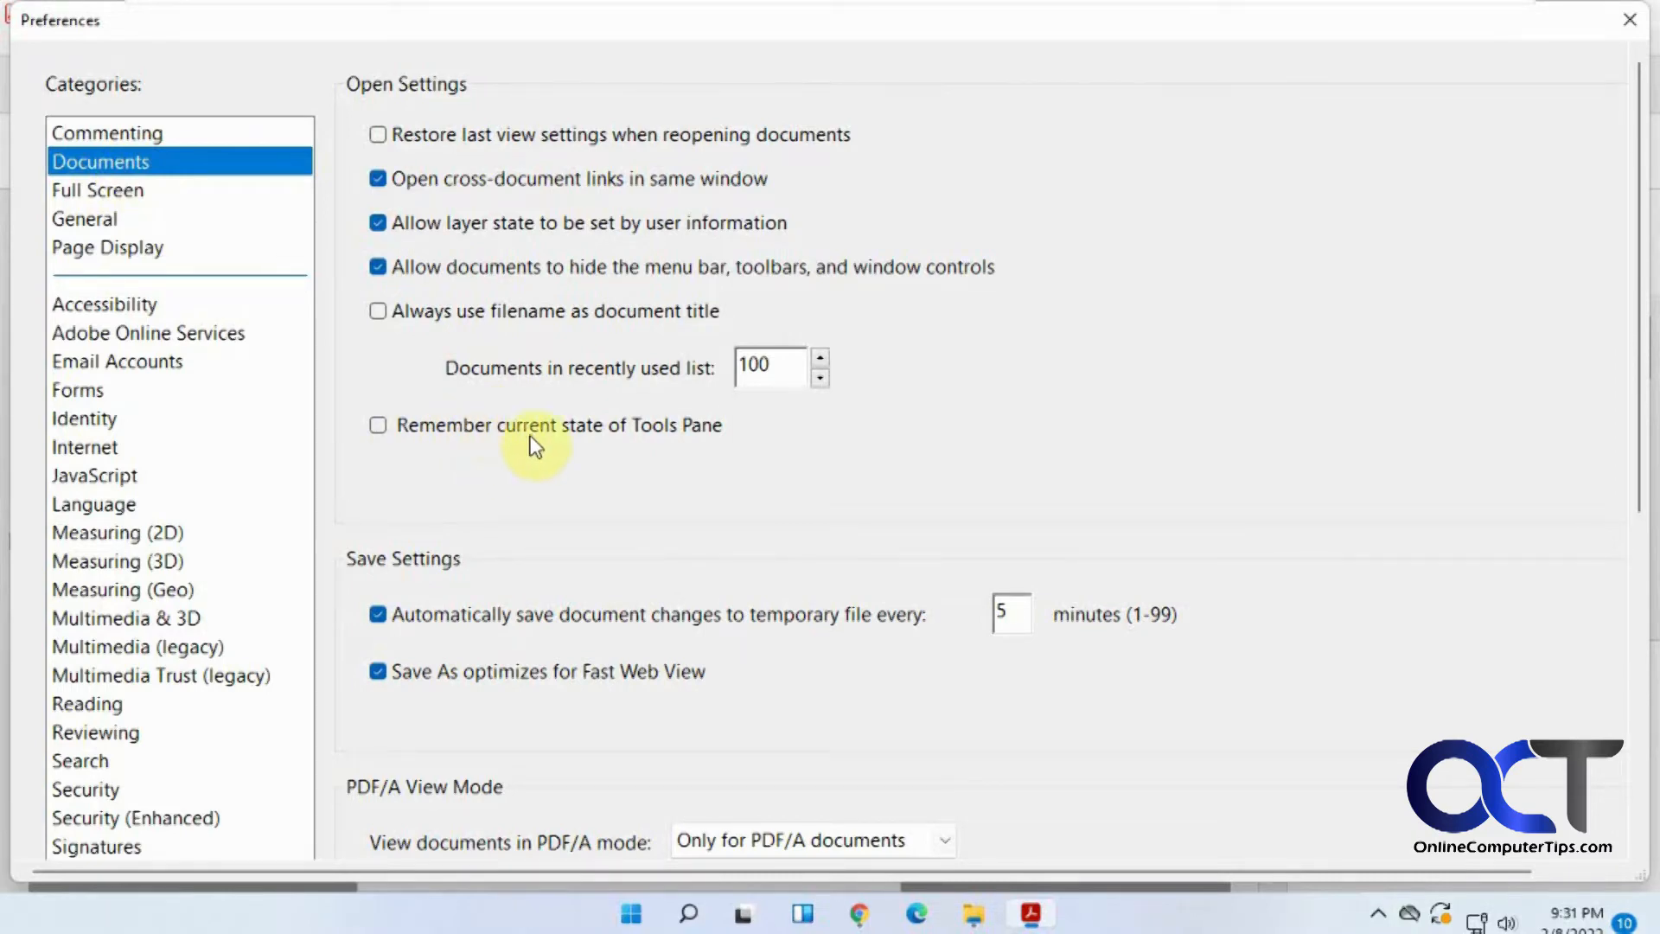
mouse_move(524, 439)
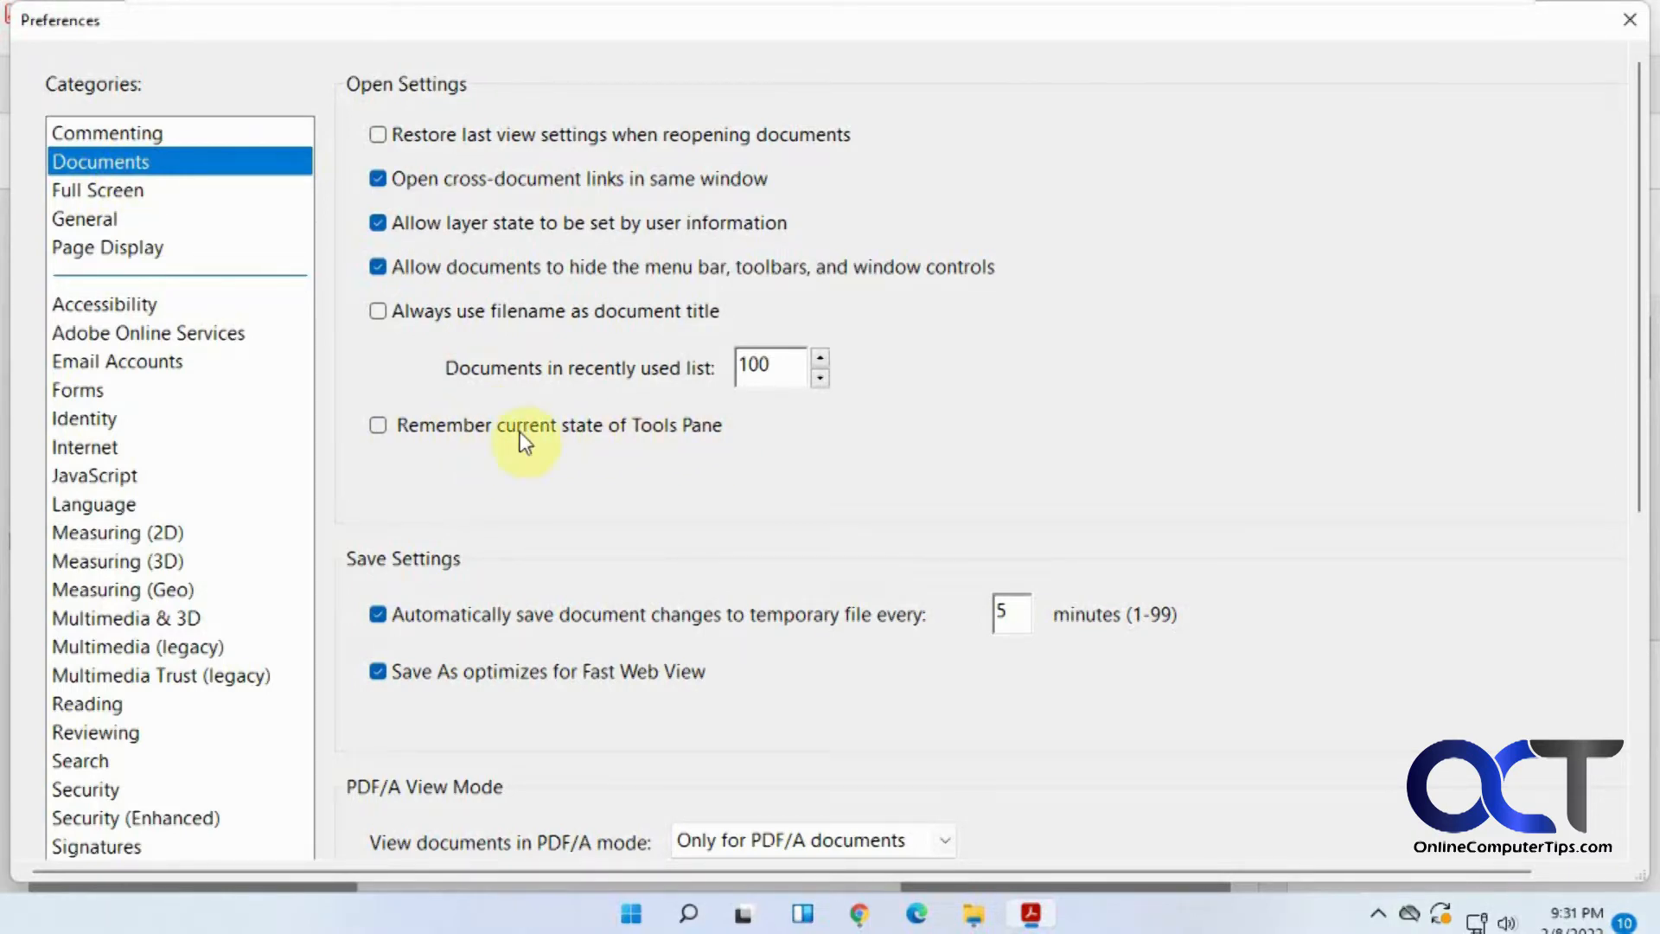
left_click(379, 426)
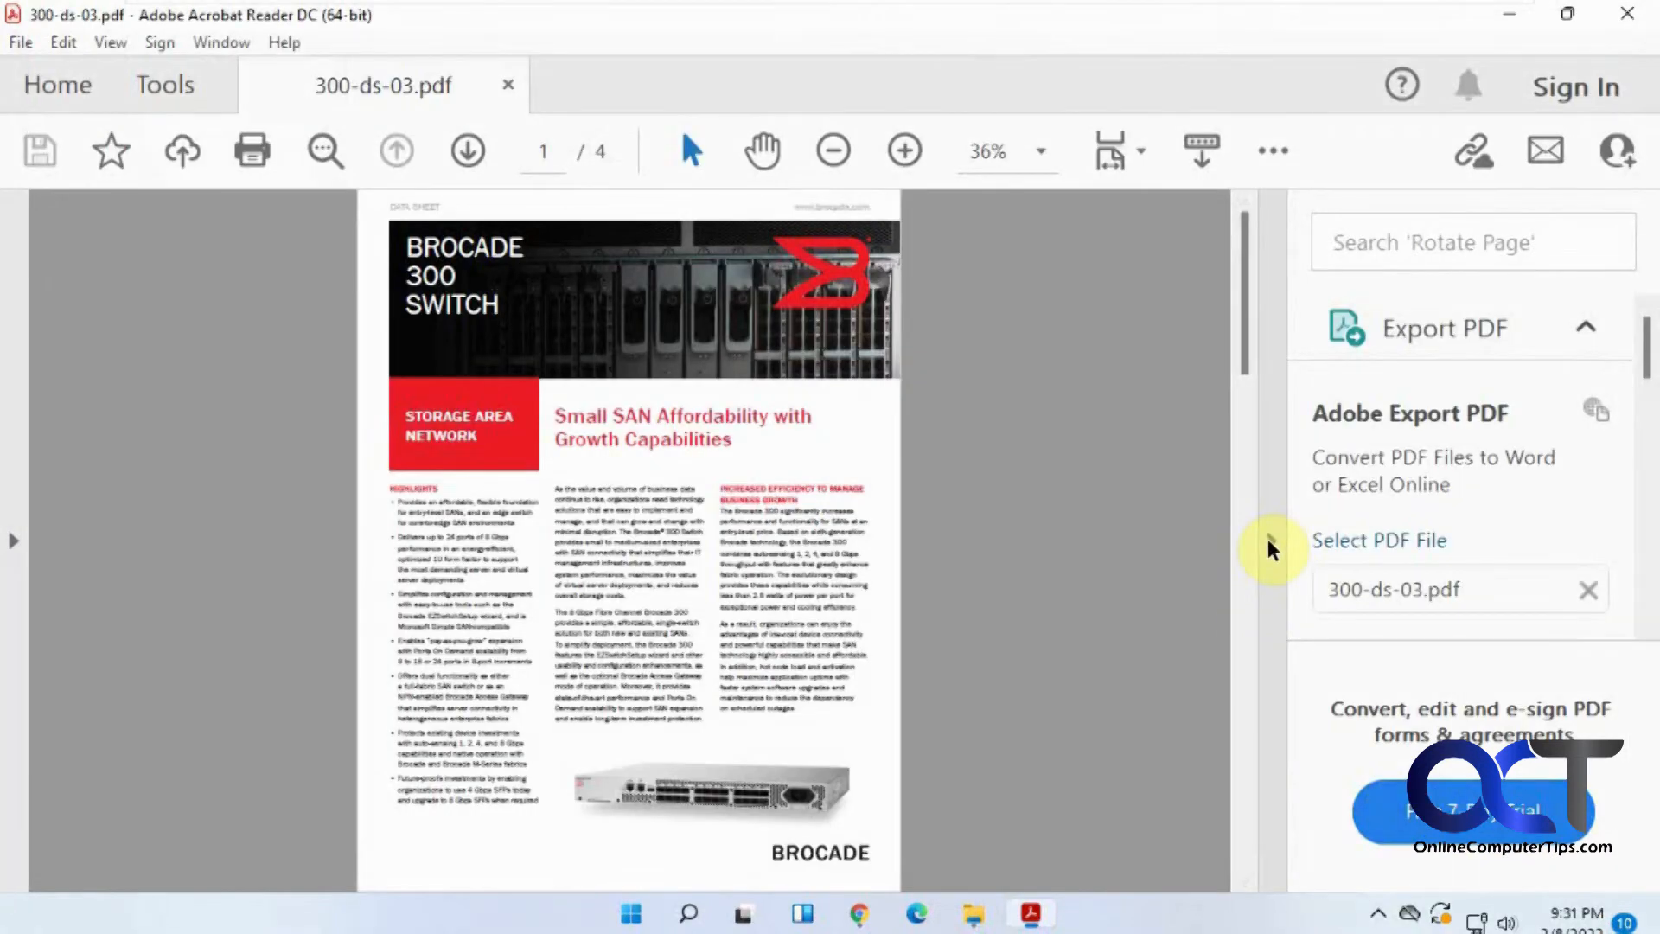
- Close the document and reopen 300-ds-03.pdf, which now shows the Tools pane collapsed
left_click(1380, 540)
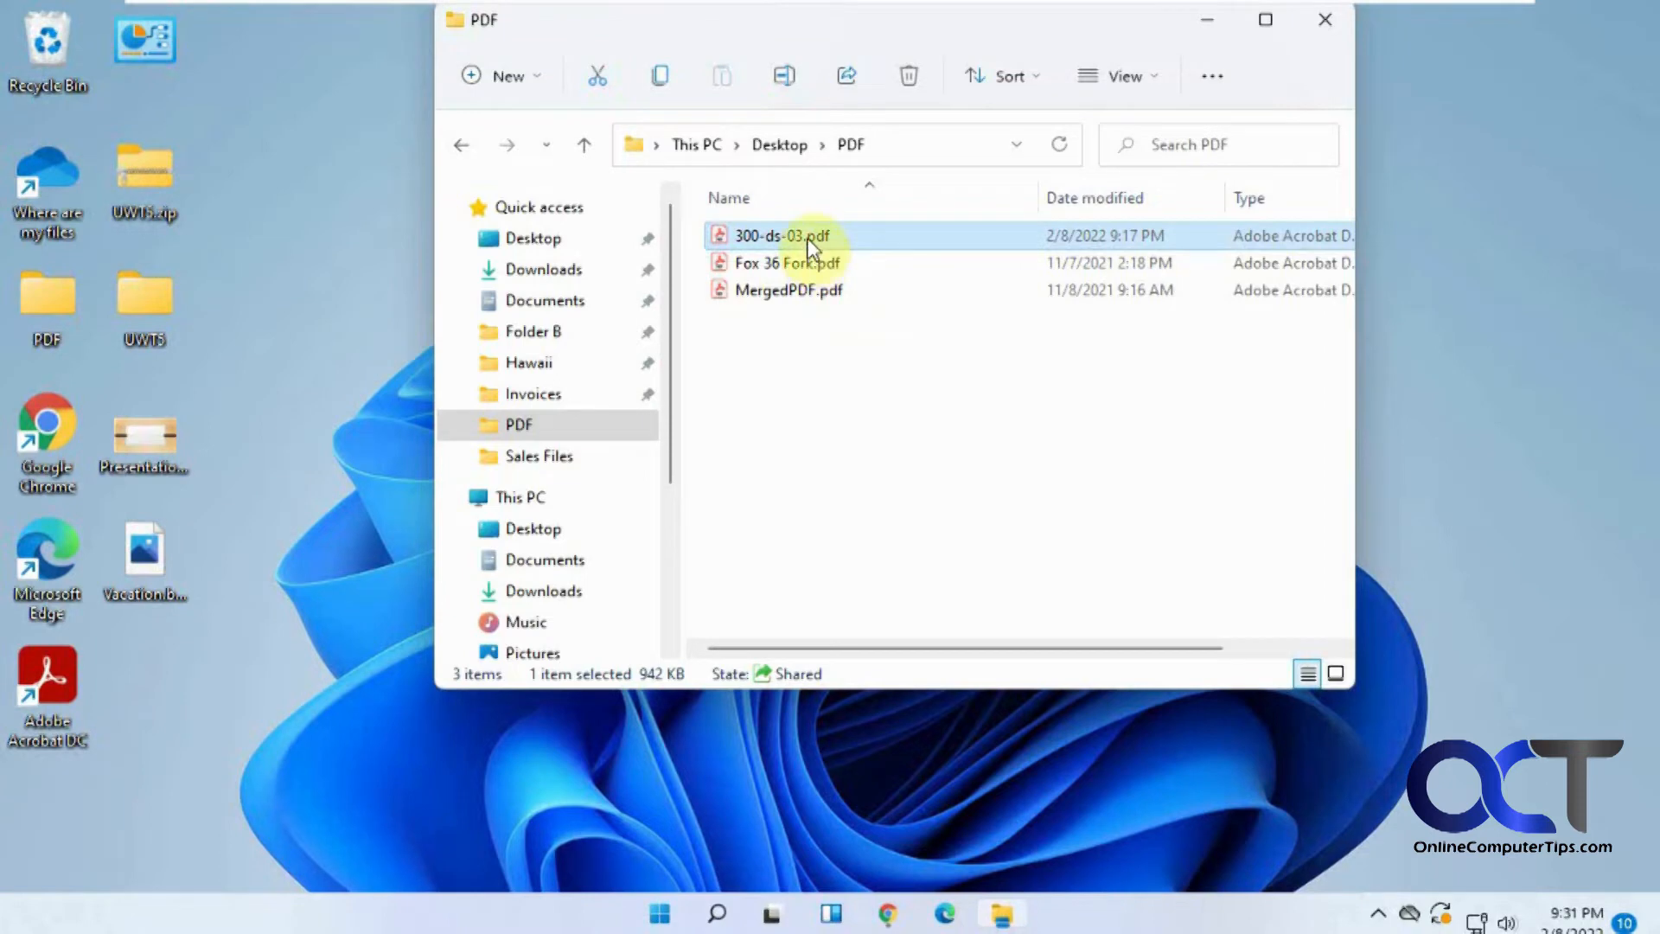
double_click(781, 235)
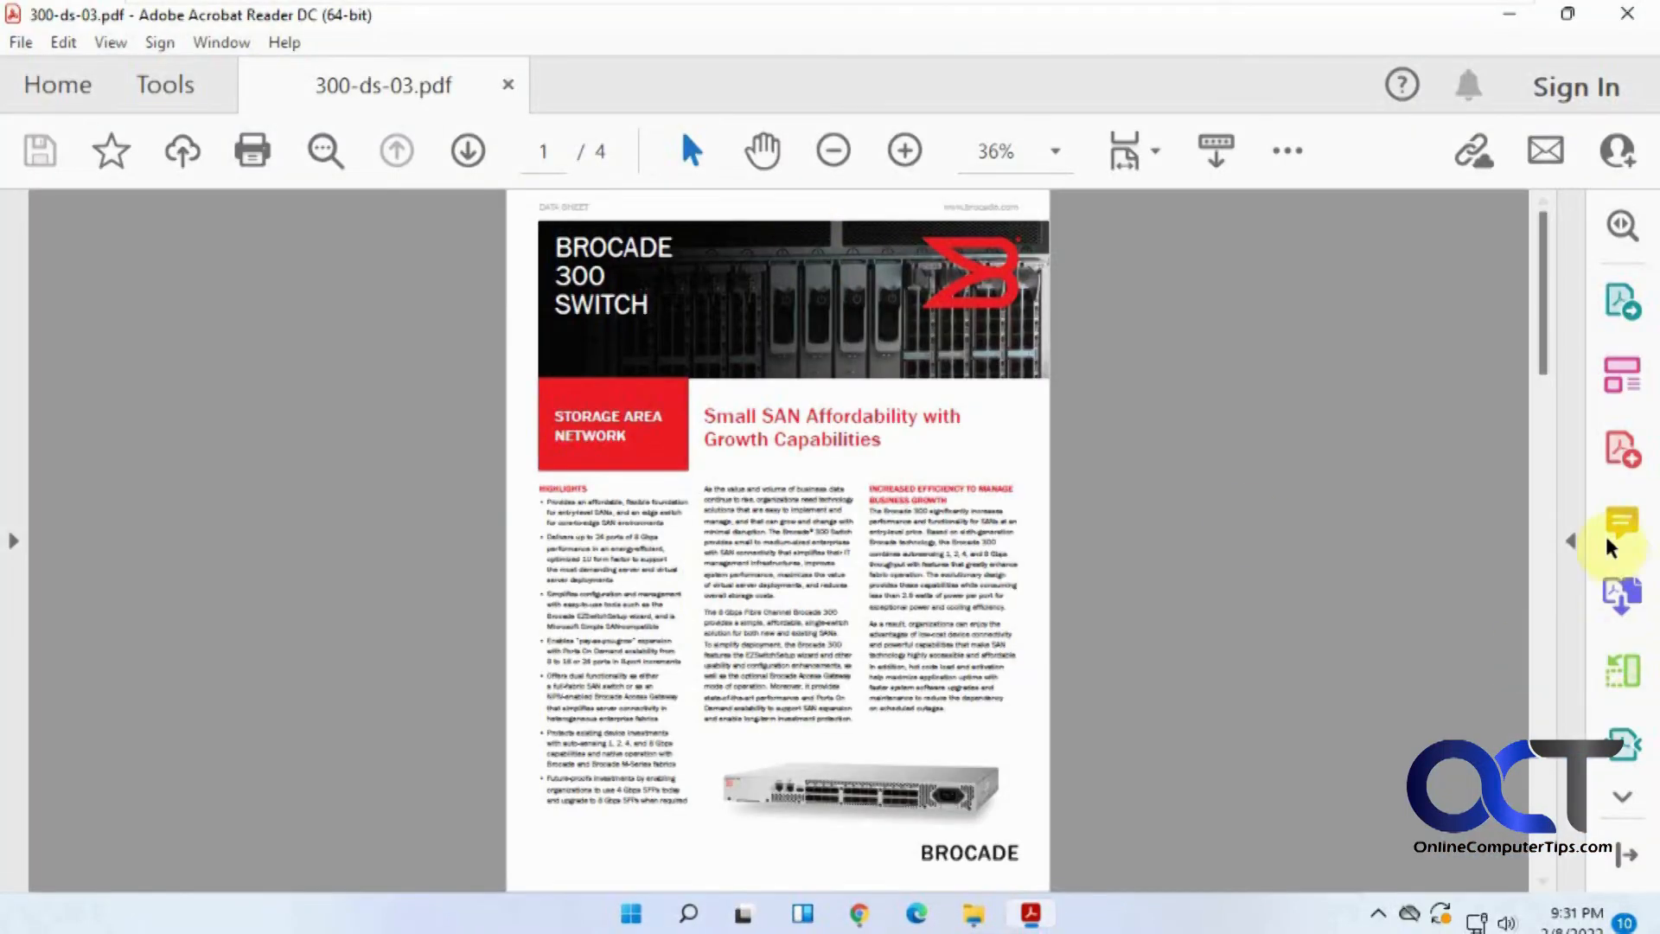
mouse_move(1301, 705)
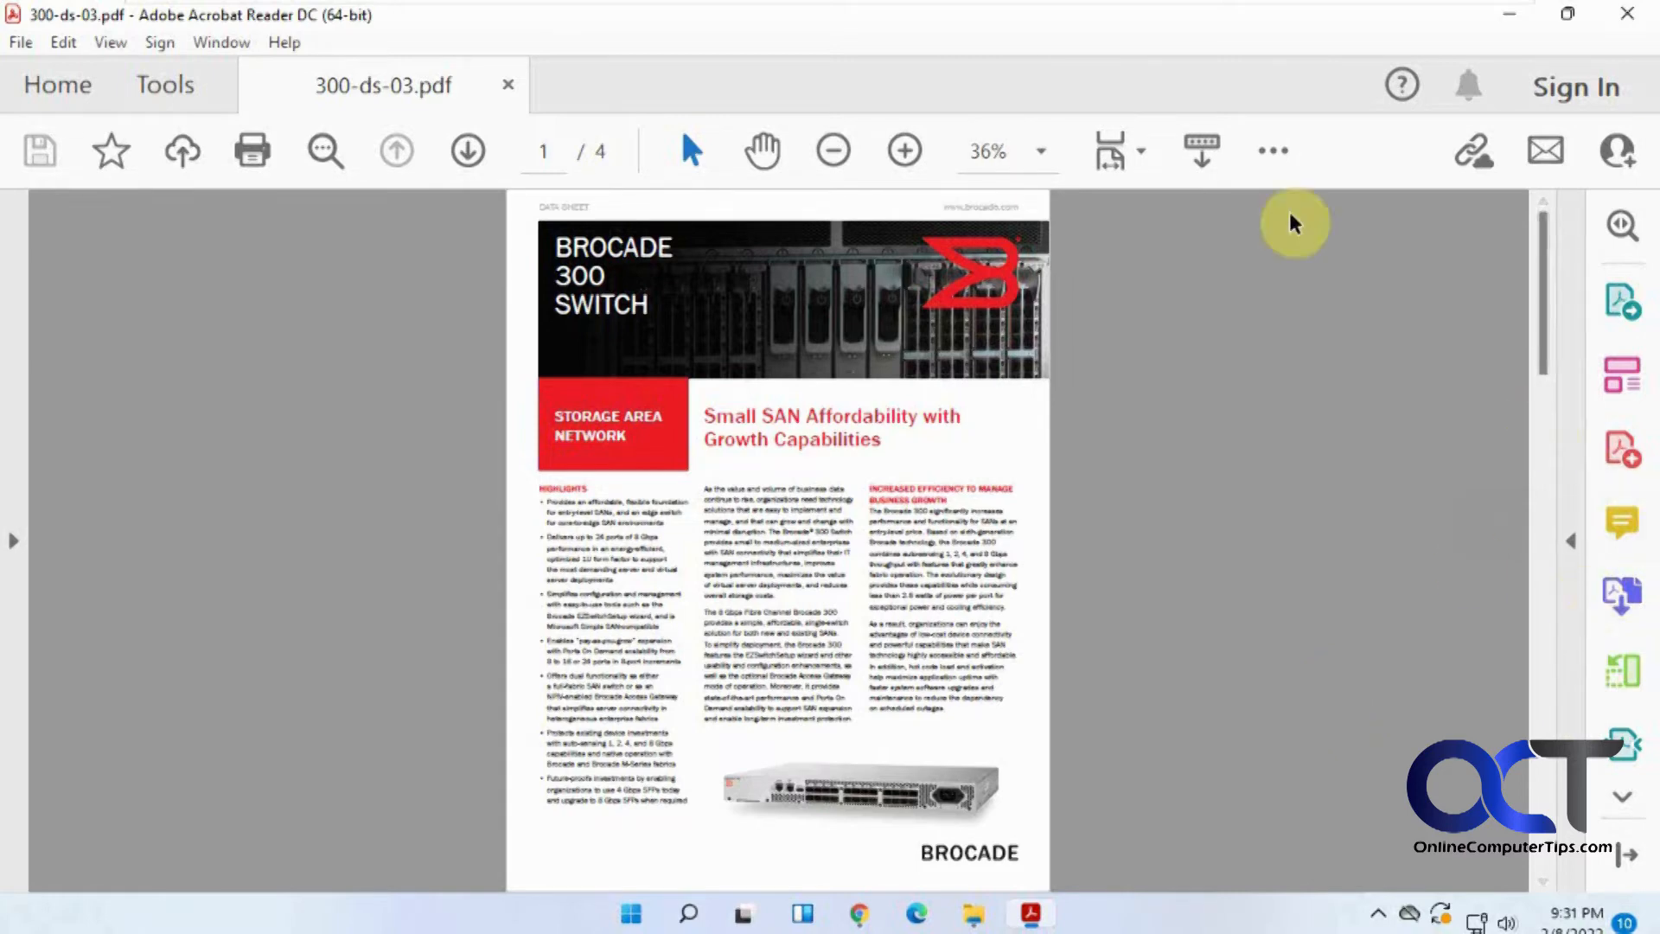
mouse_move(1316, 545)
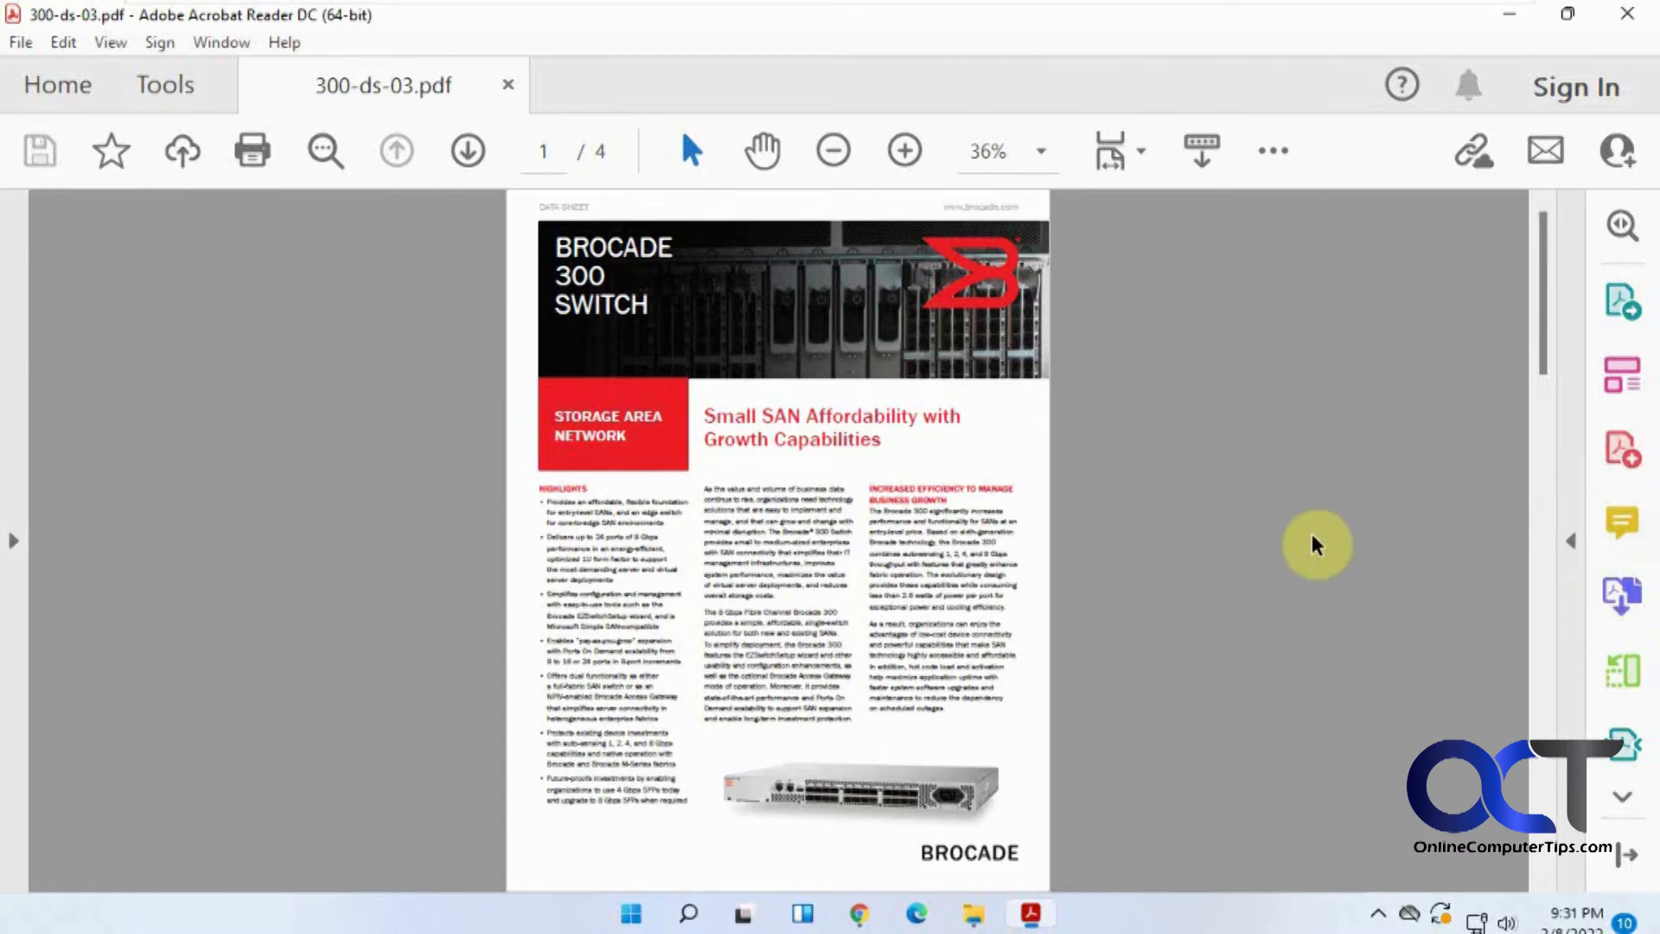
- Close the document and reopen 300-ds-03.pdf, where the Tools pane reappears expanded
left_click(1620, 299)
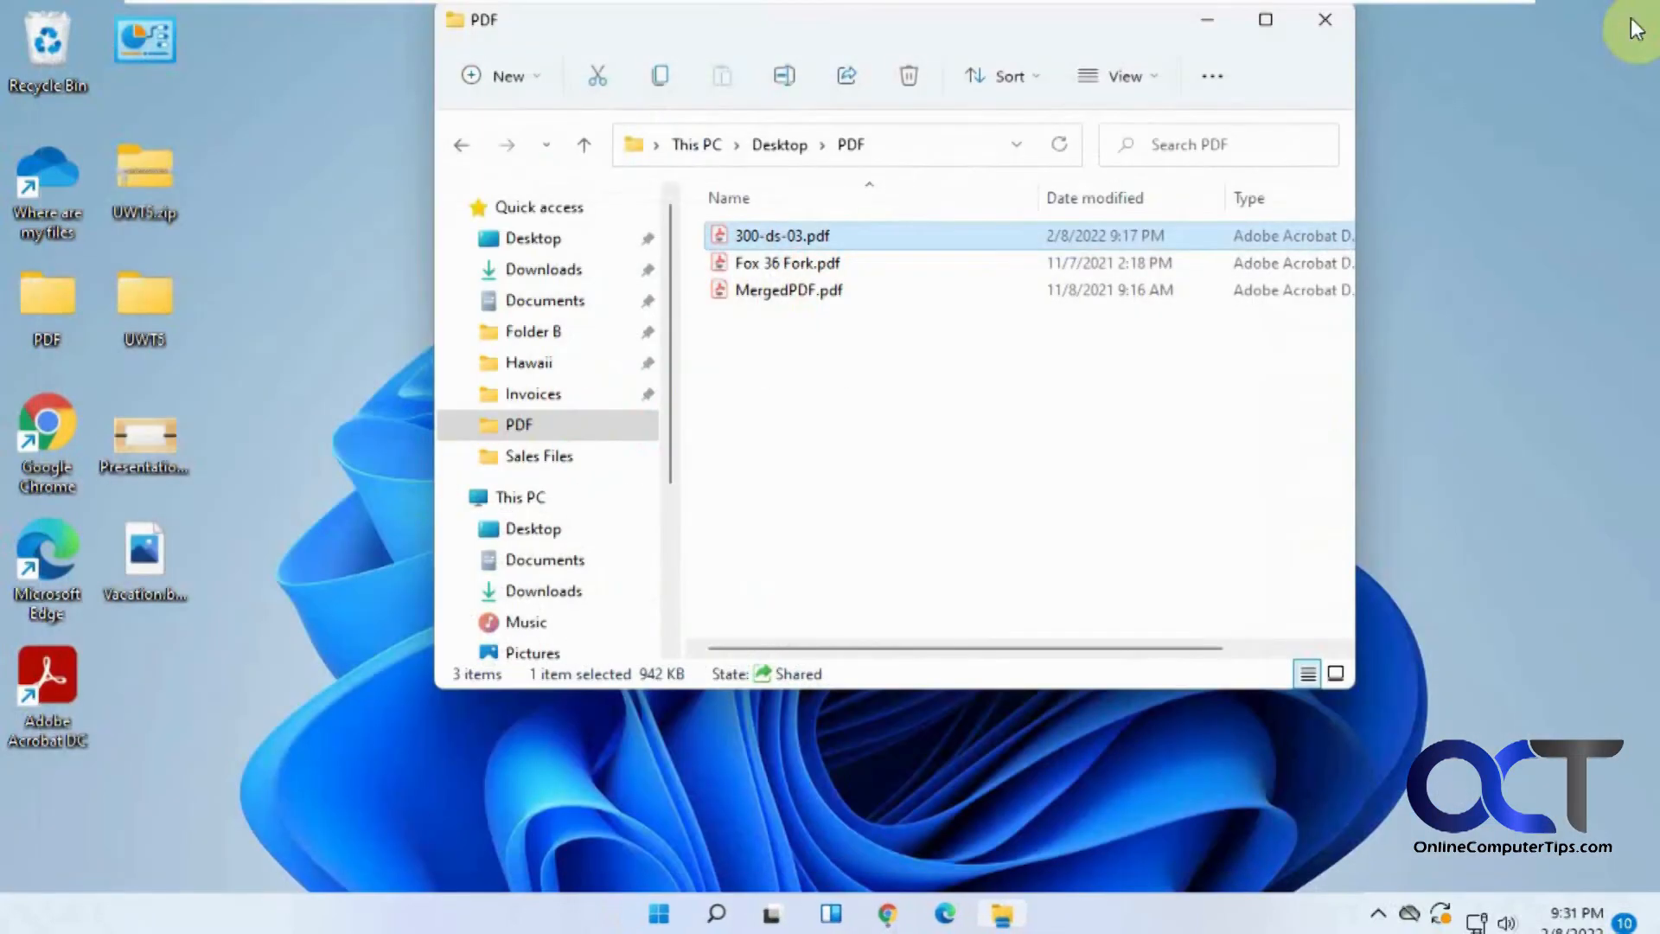
mouse_move(814, 263)
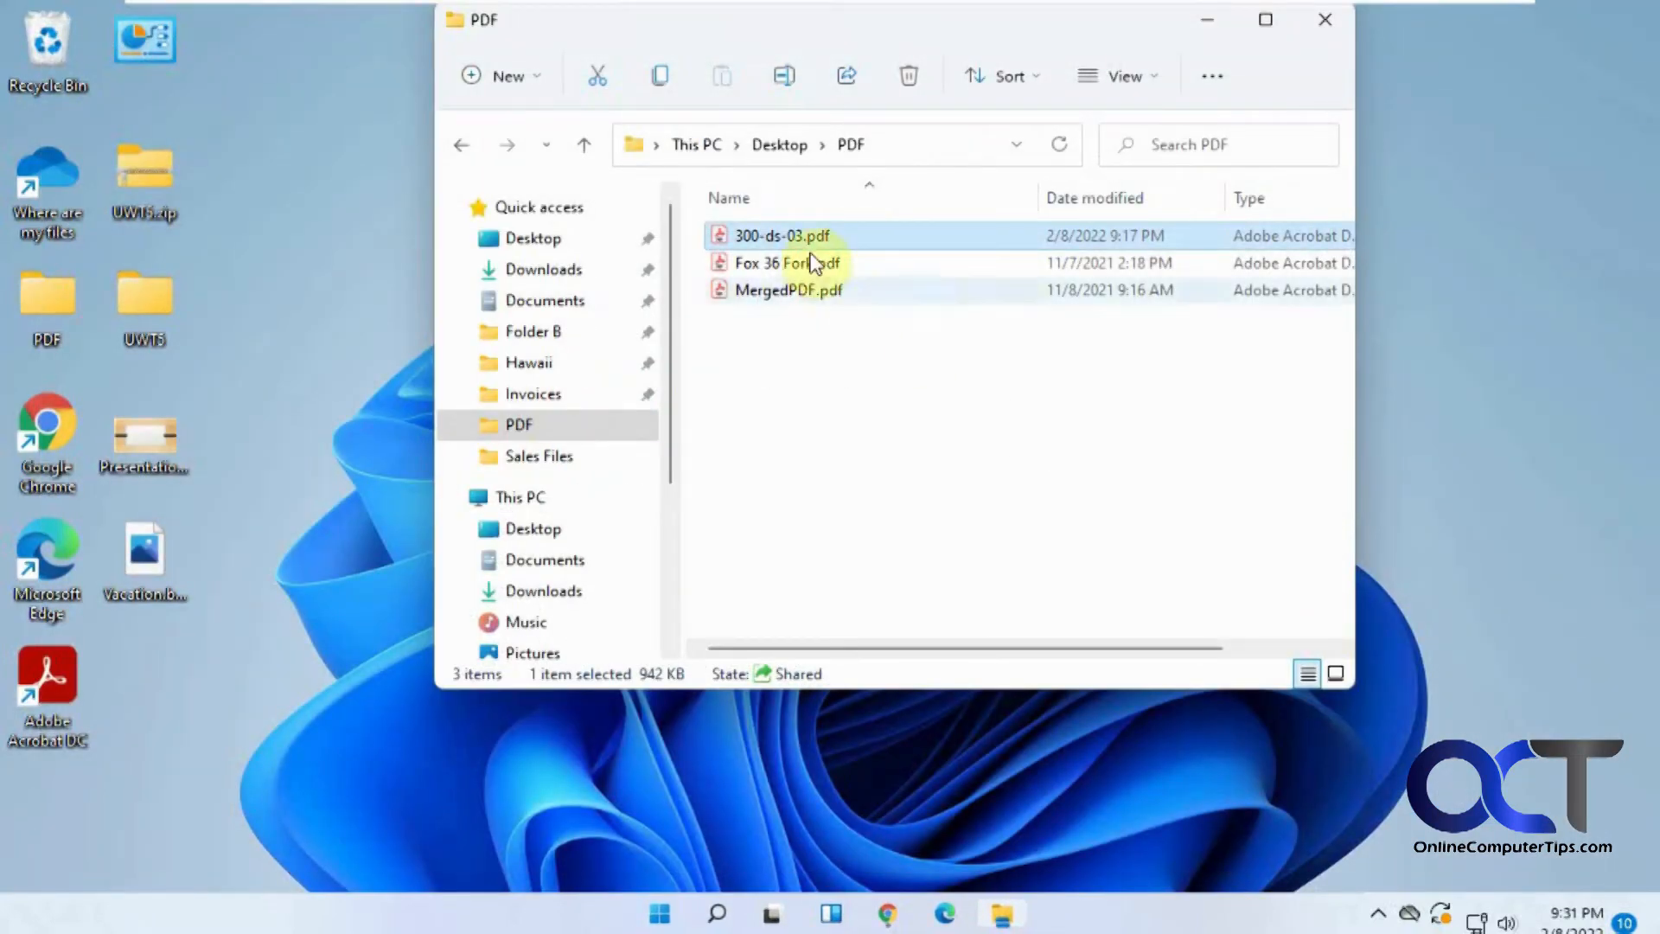
double_click(781, 235)
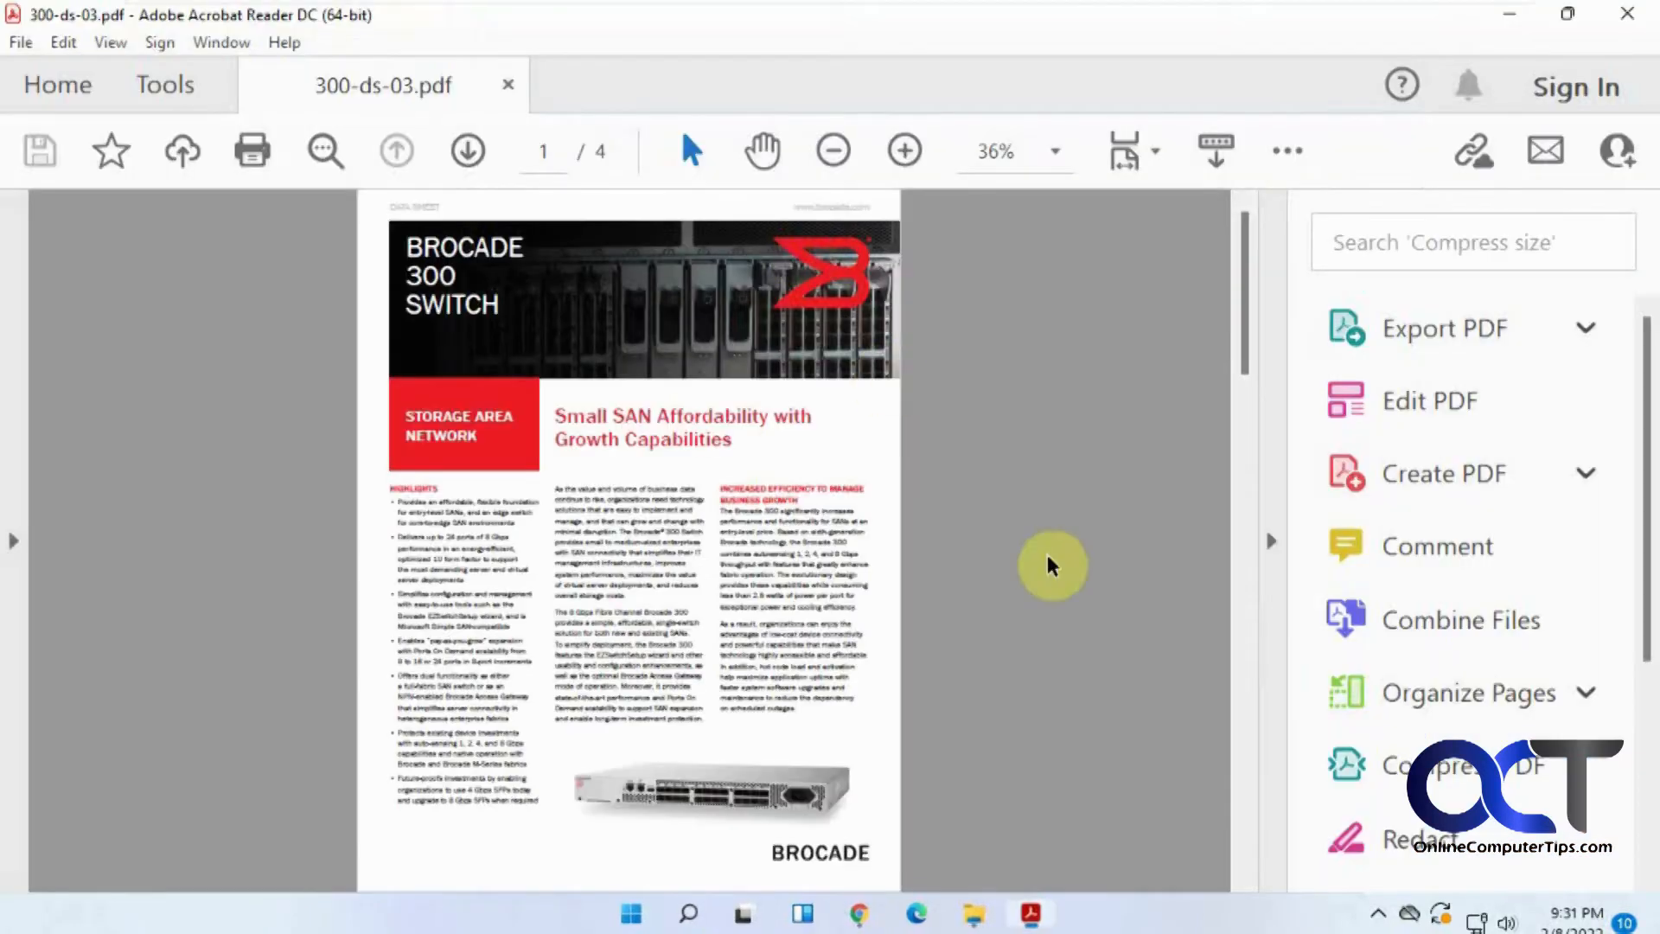
mouse_move(1229, 603)
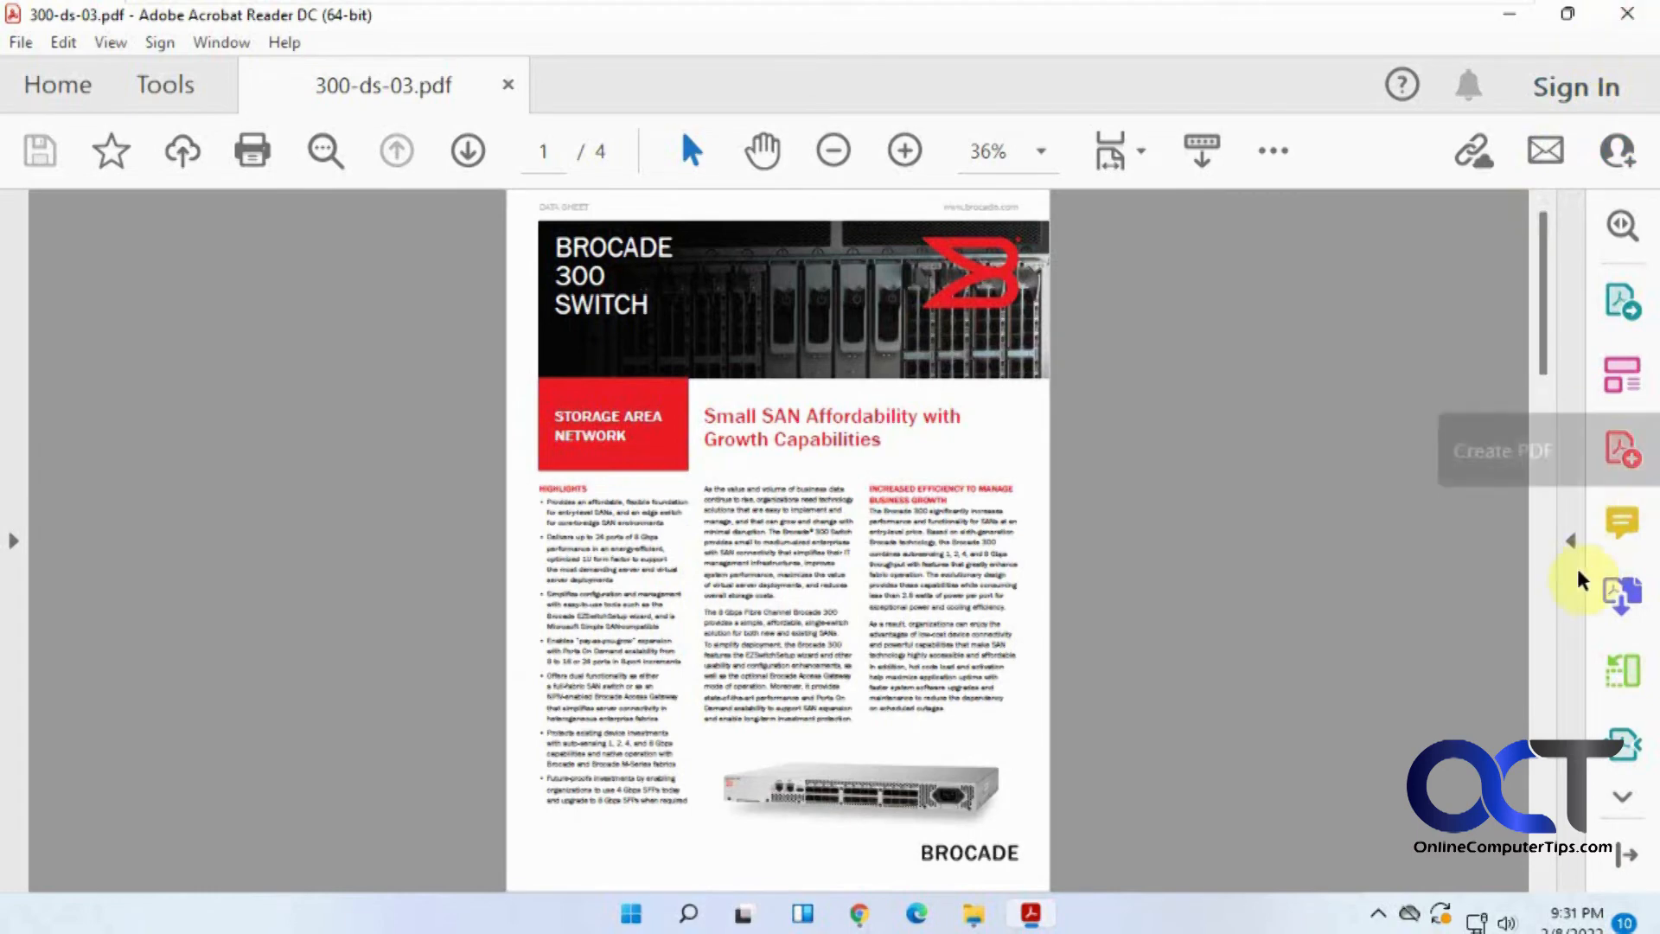
mouse_move(1187, 542)
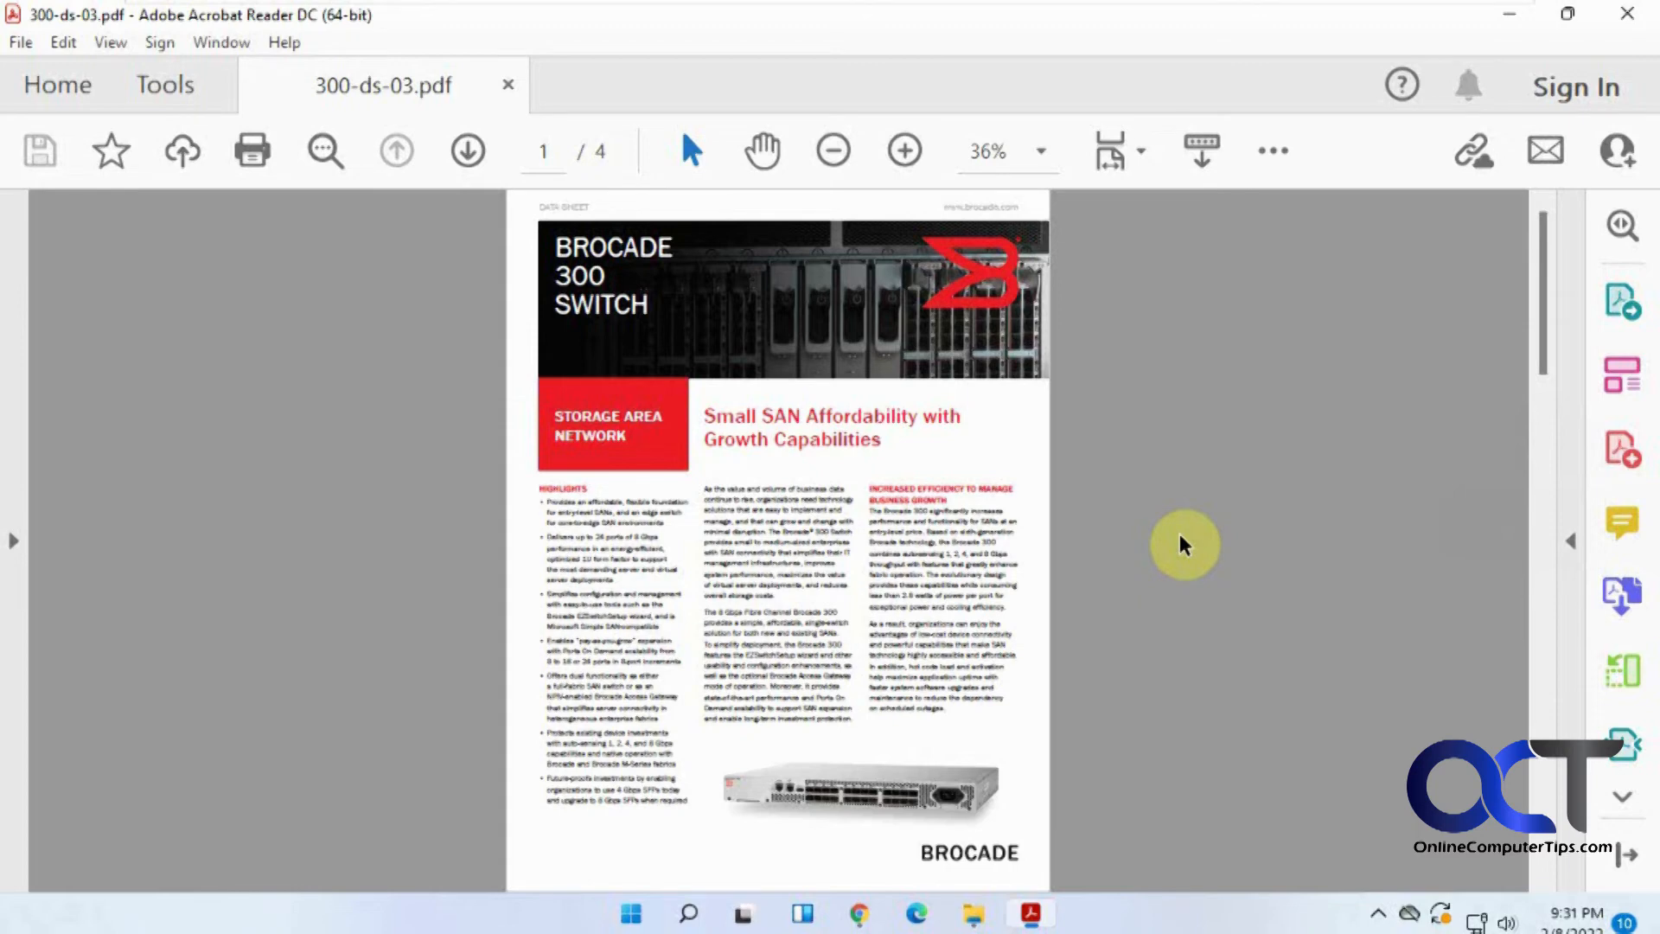
- Start toward the Edit > Preferences > Documents page to remember the Tools pane state
left_click(62, 41)
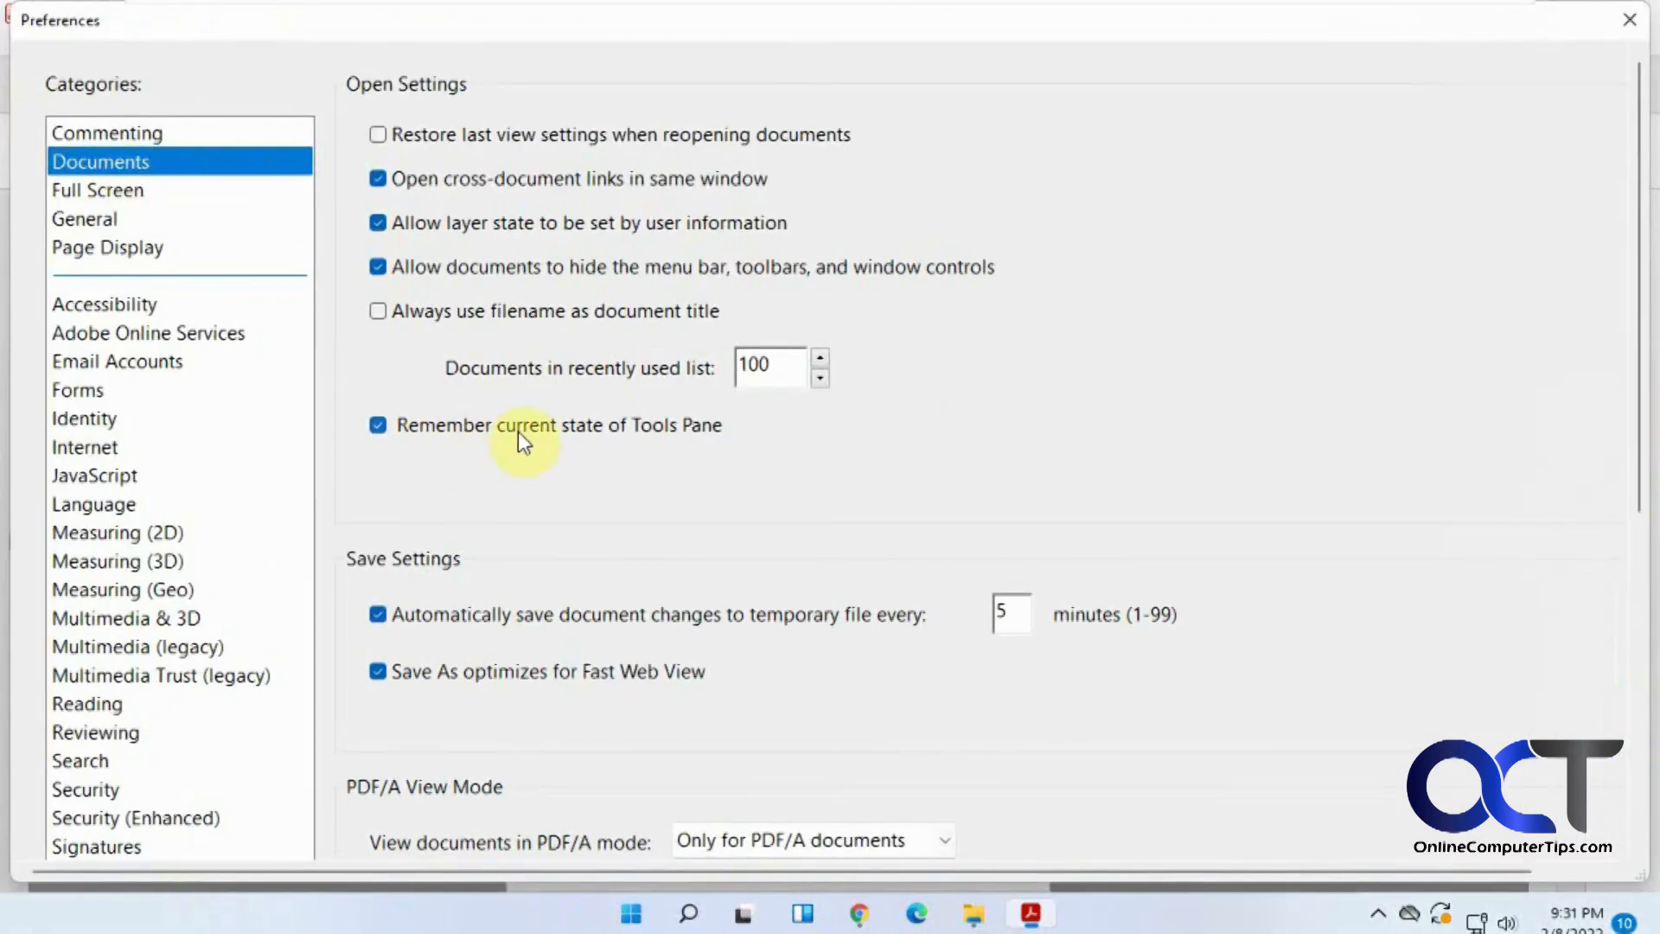
mouse_move(747, 446)
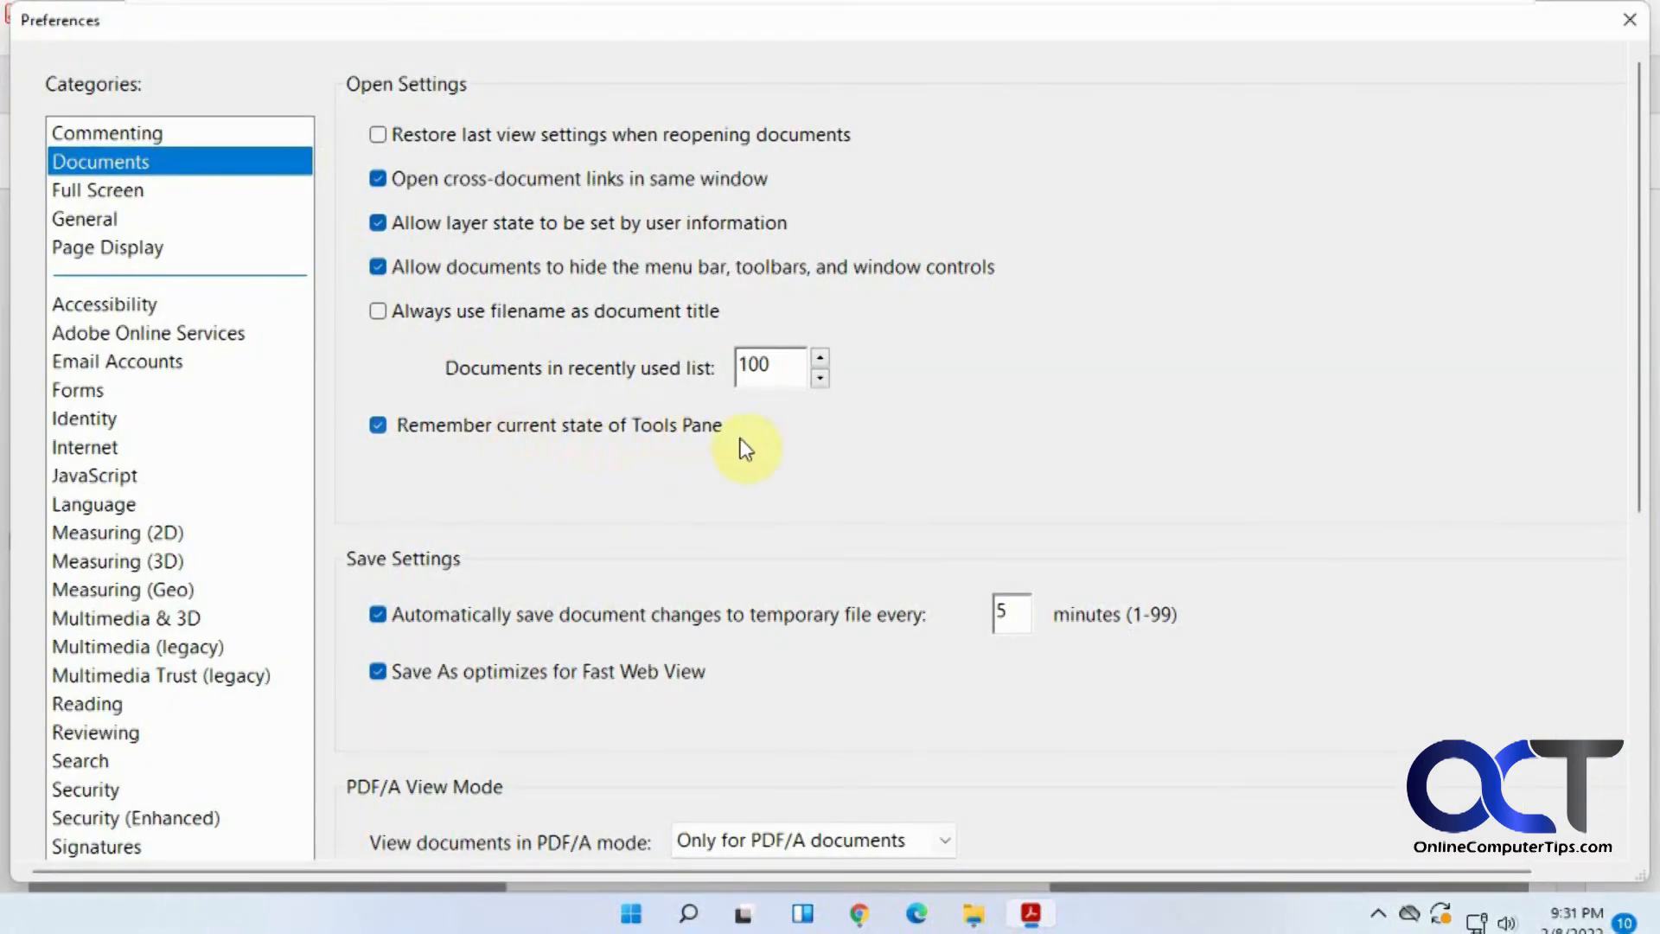
mouse_move(1640, 442)
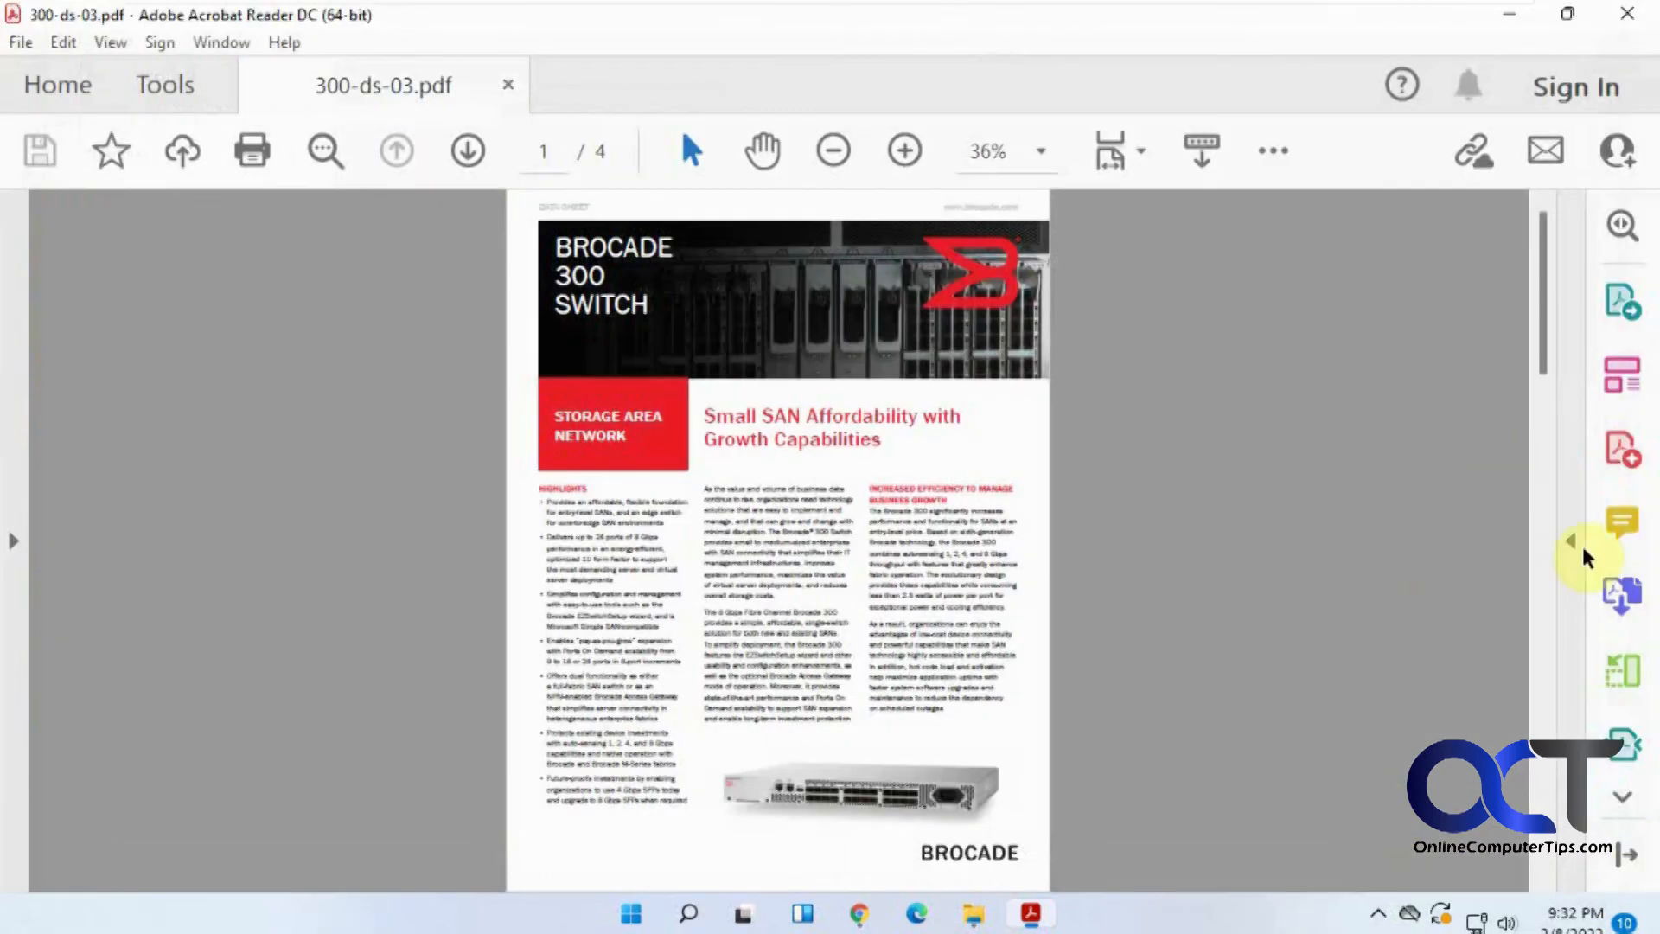
mouse_move(1367, 572)
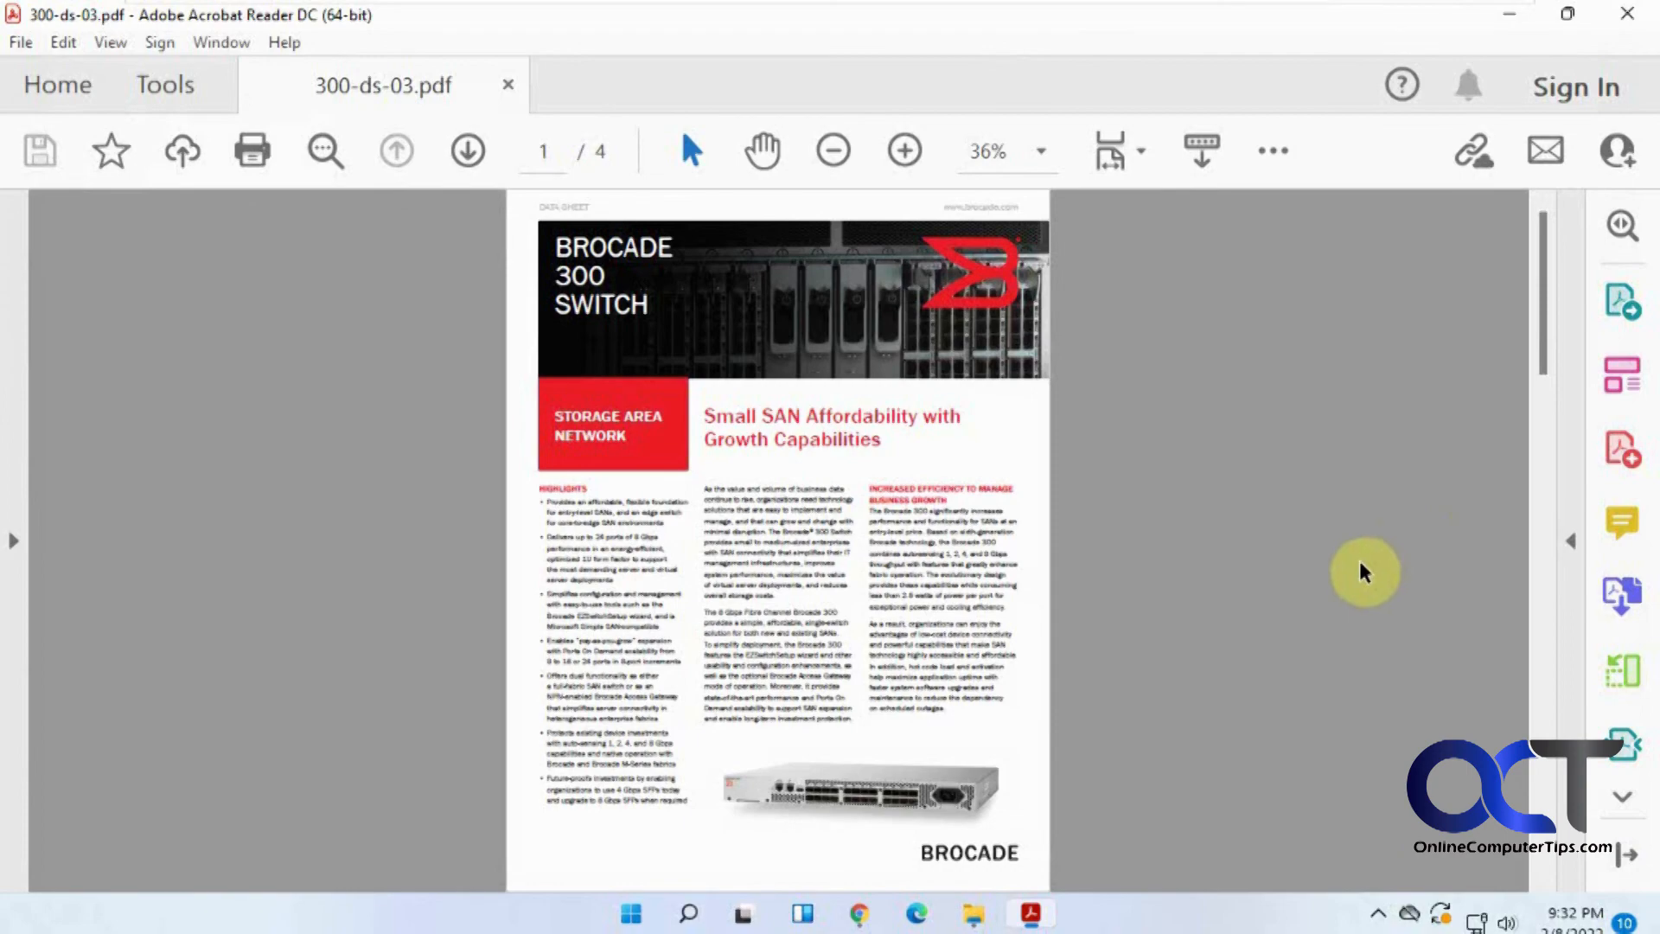